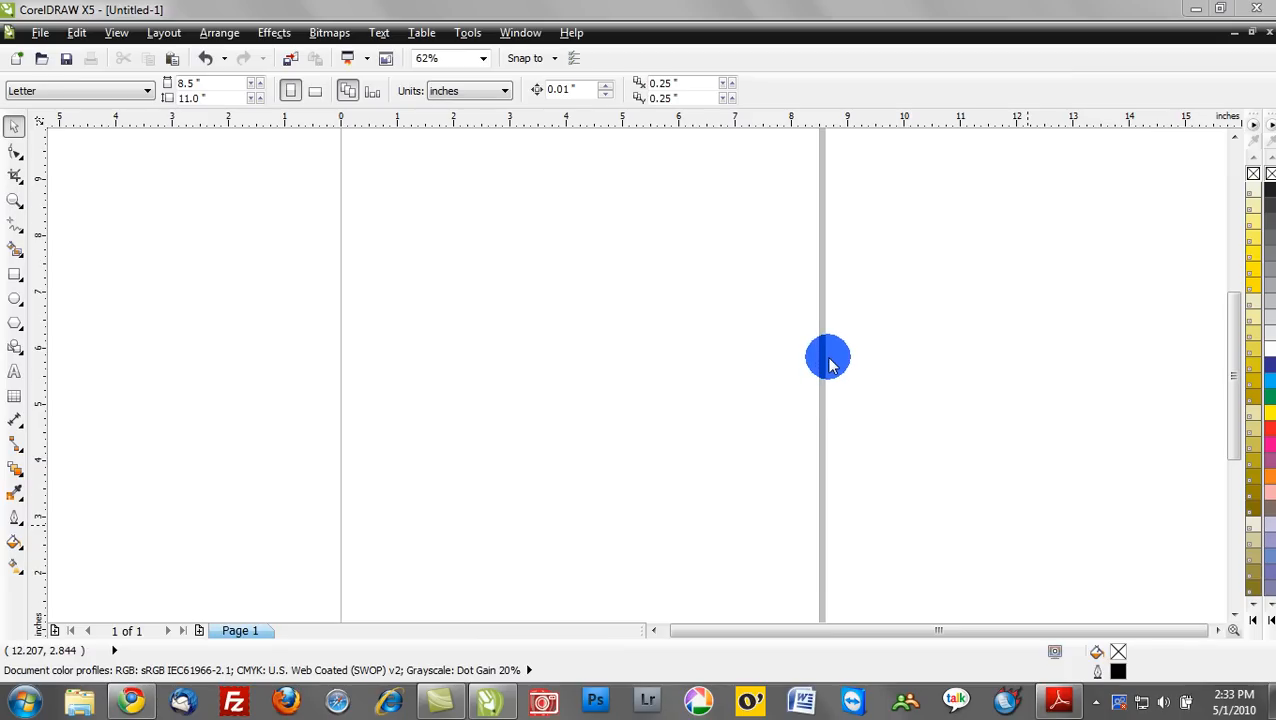
- Show the Hints docker from the Help menu beside the blank Letter page
left_click(572, 32)
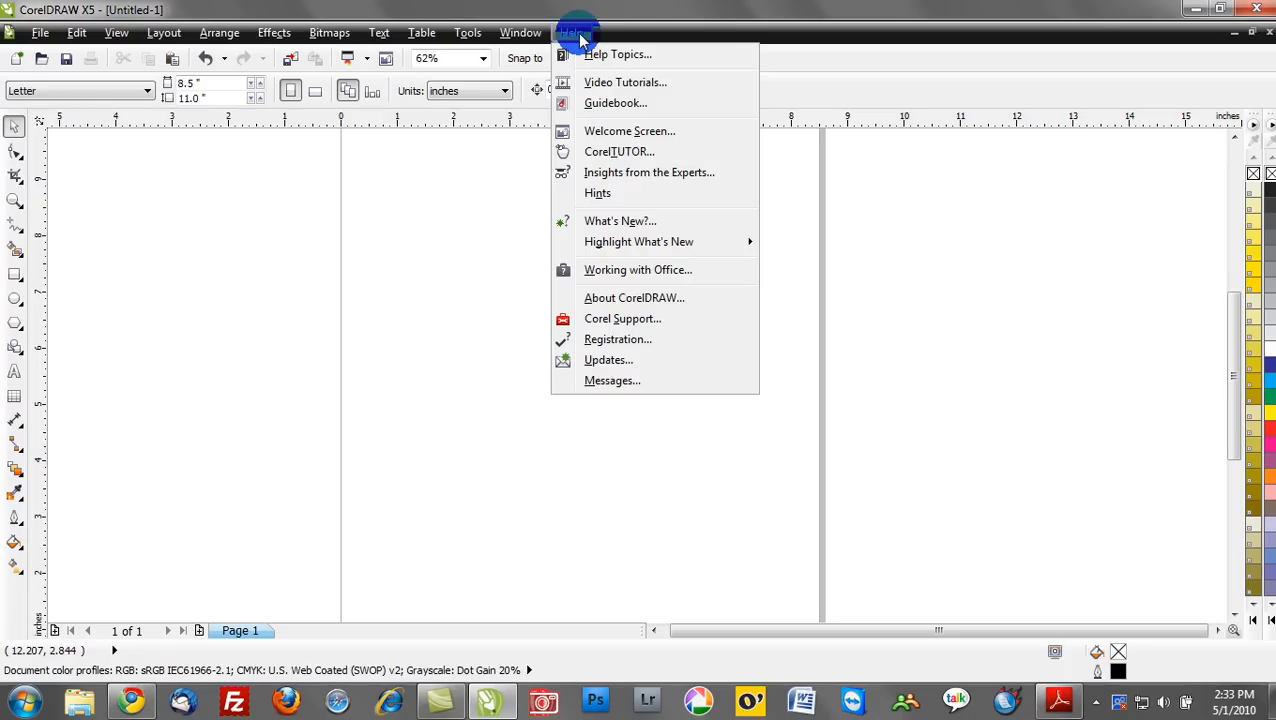
mouse_move(636, 192)
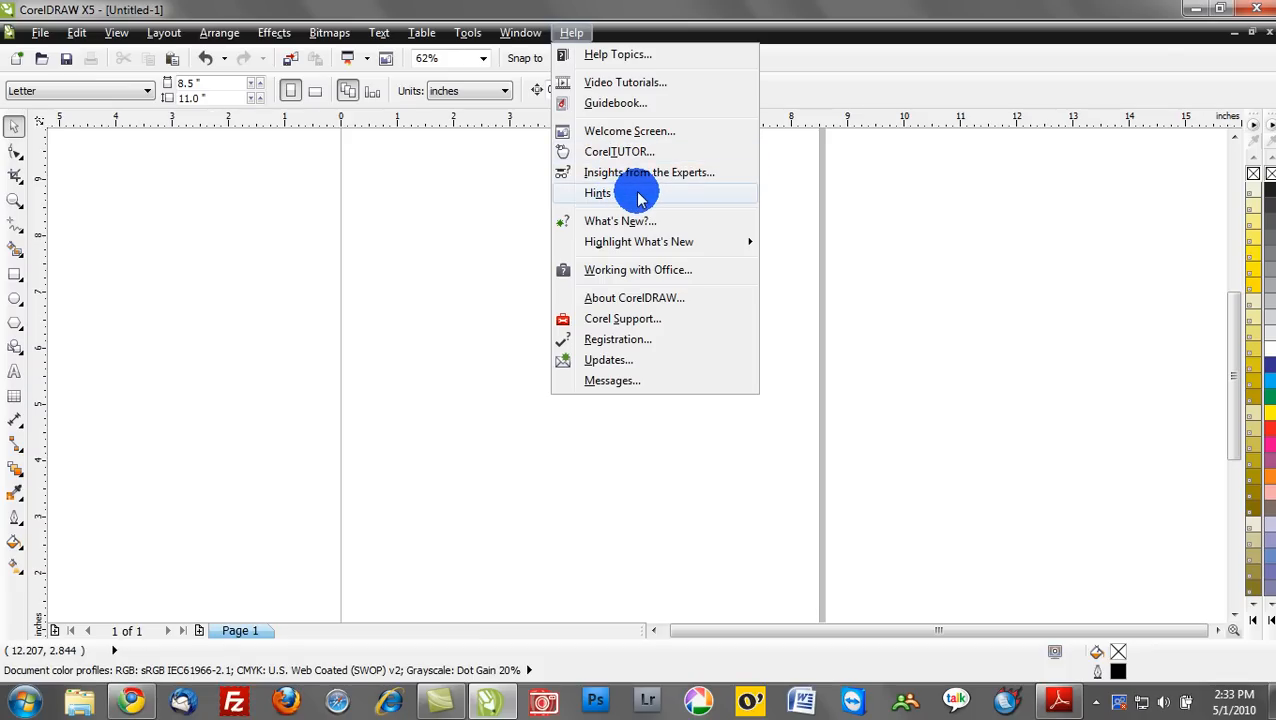
left_click(598, 192)
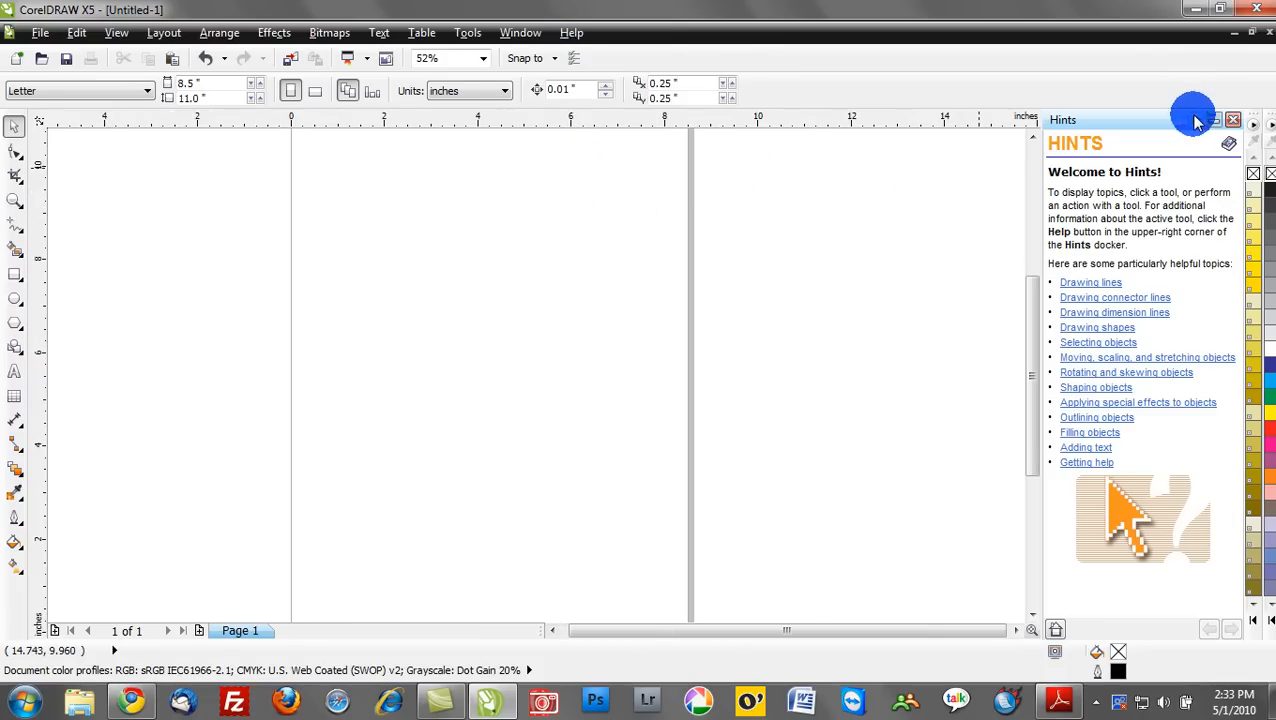
mouse_move(1200, 128)
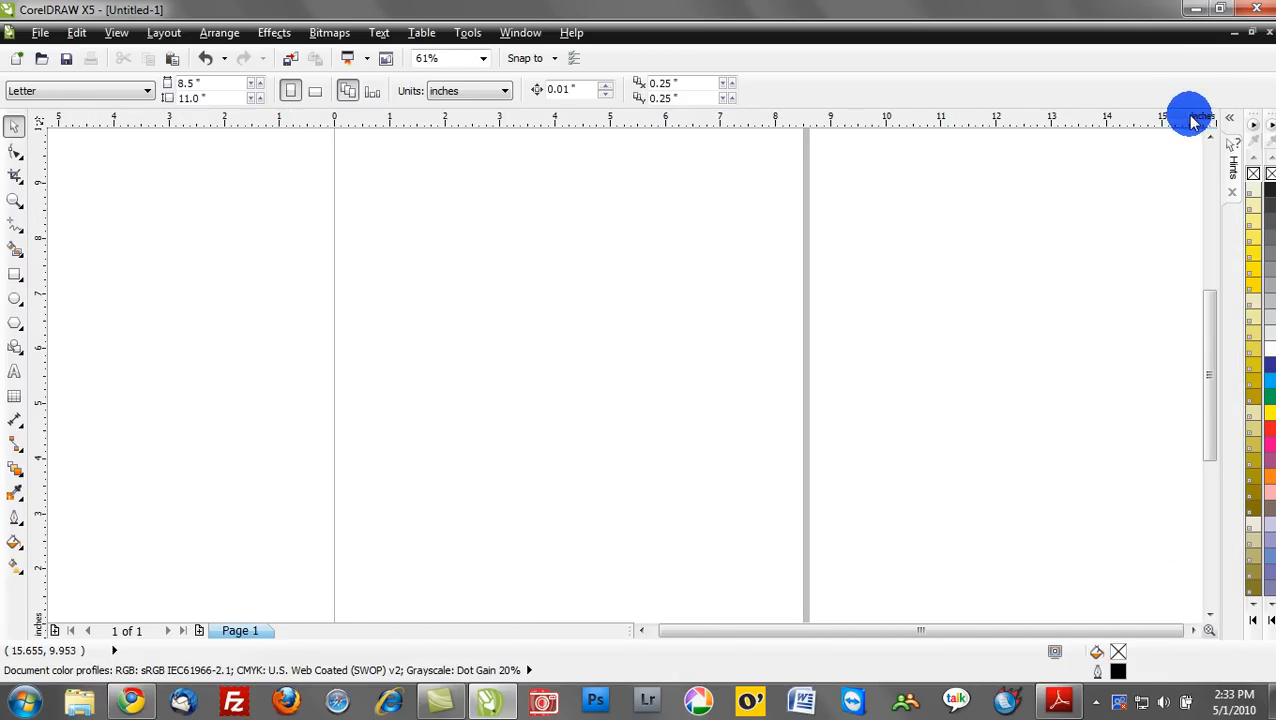
mouse_move(1232, 130)
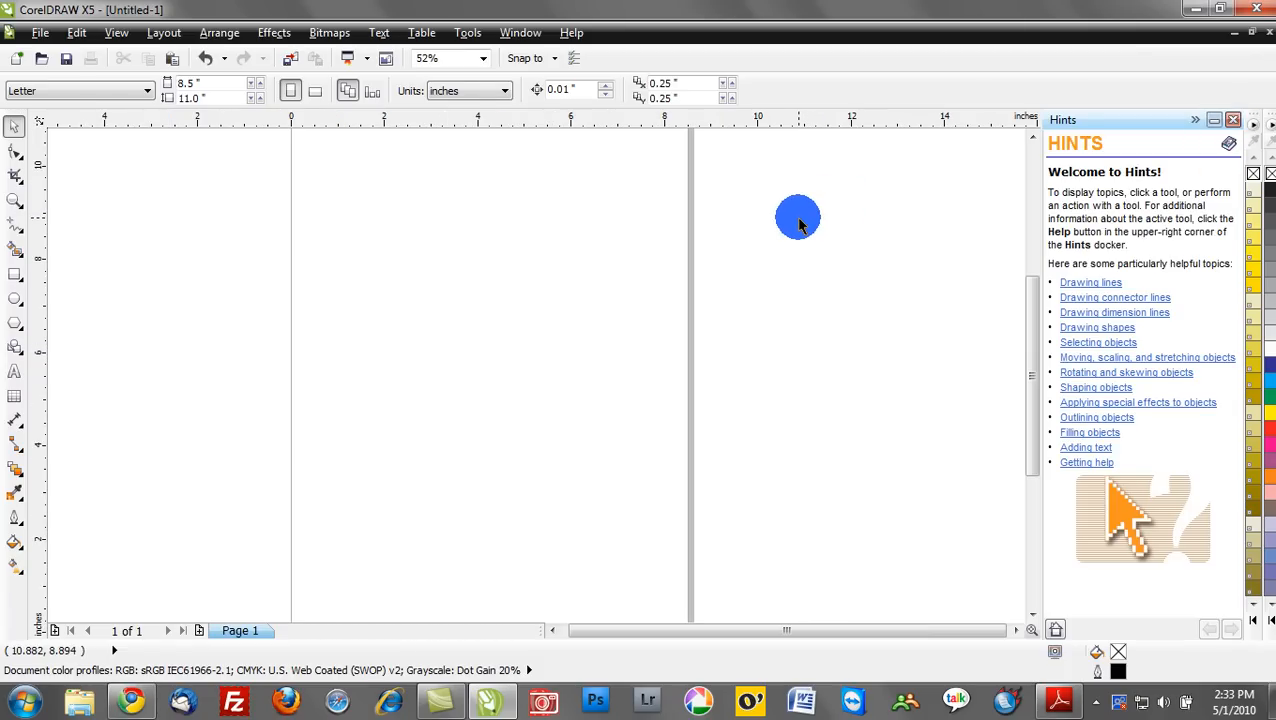
- View hints for the Shape, Crop and Straight-line Connector tools in the Hints docker
left_click_drag(798, 218, 736, 164)
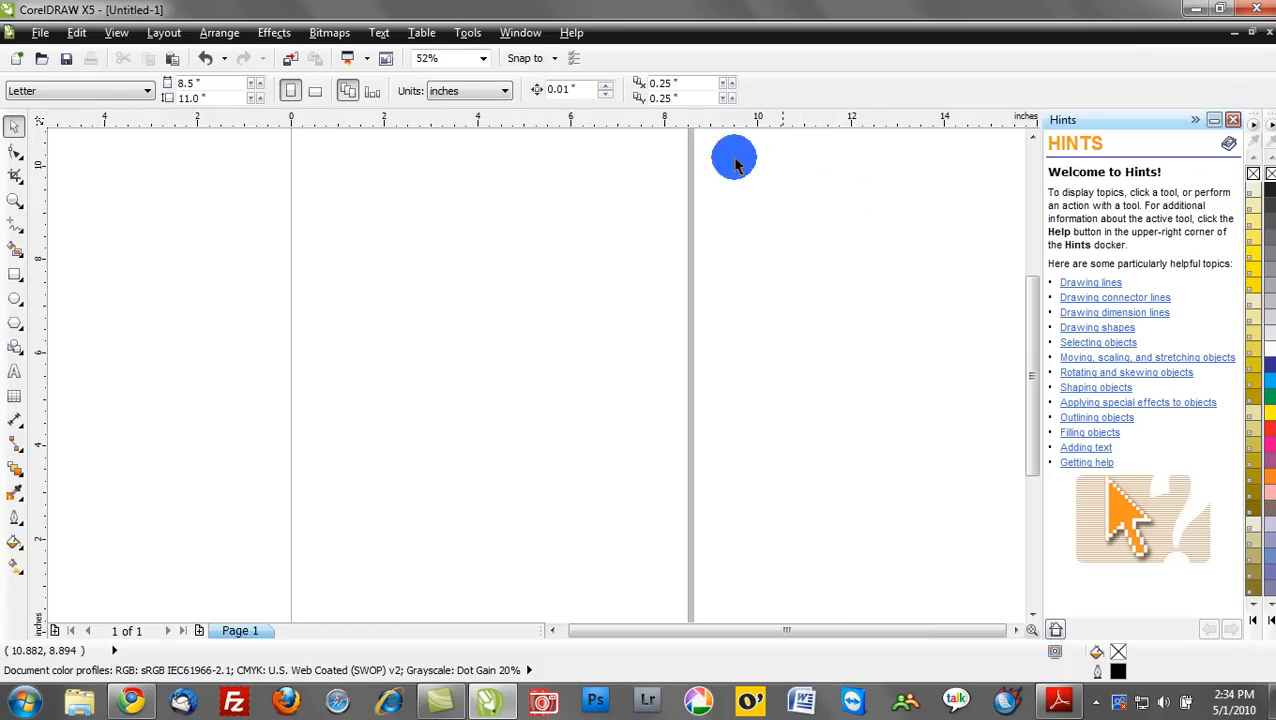
mouse_move(16, 152)
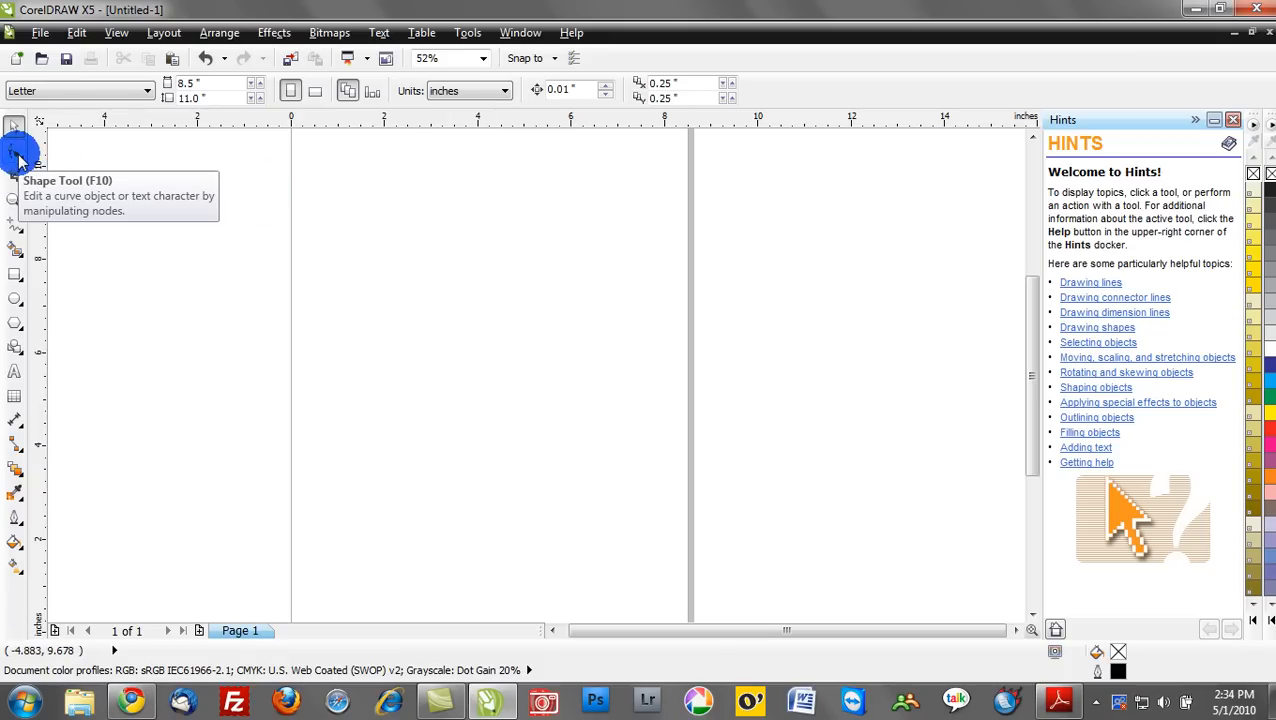
left_click(16, 156)
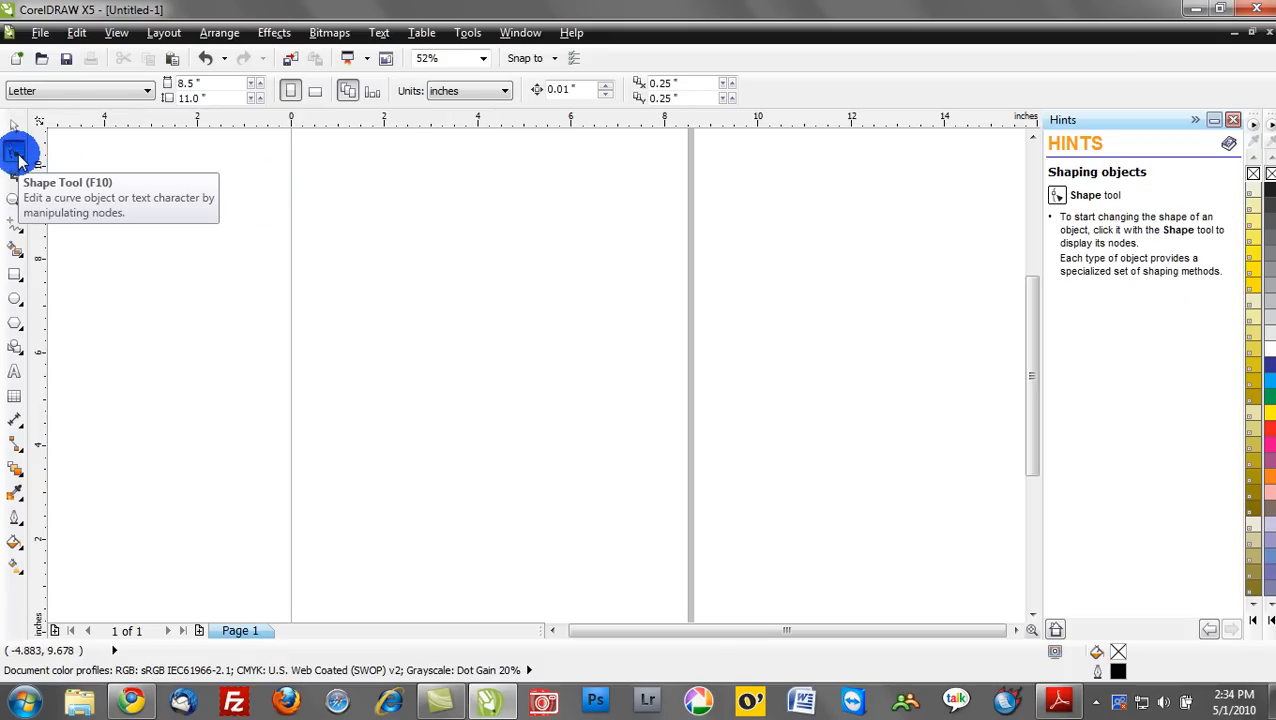
left_click(16, 176)
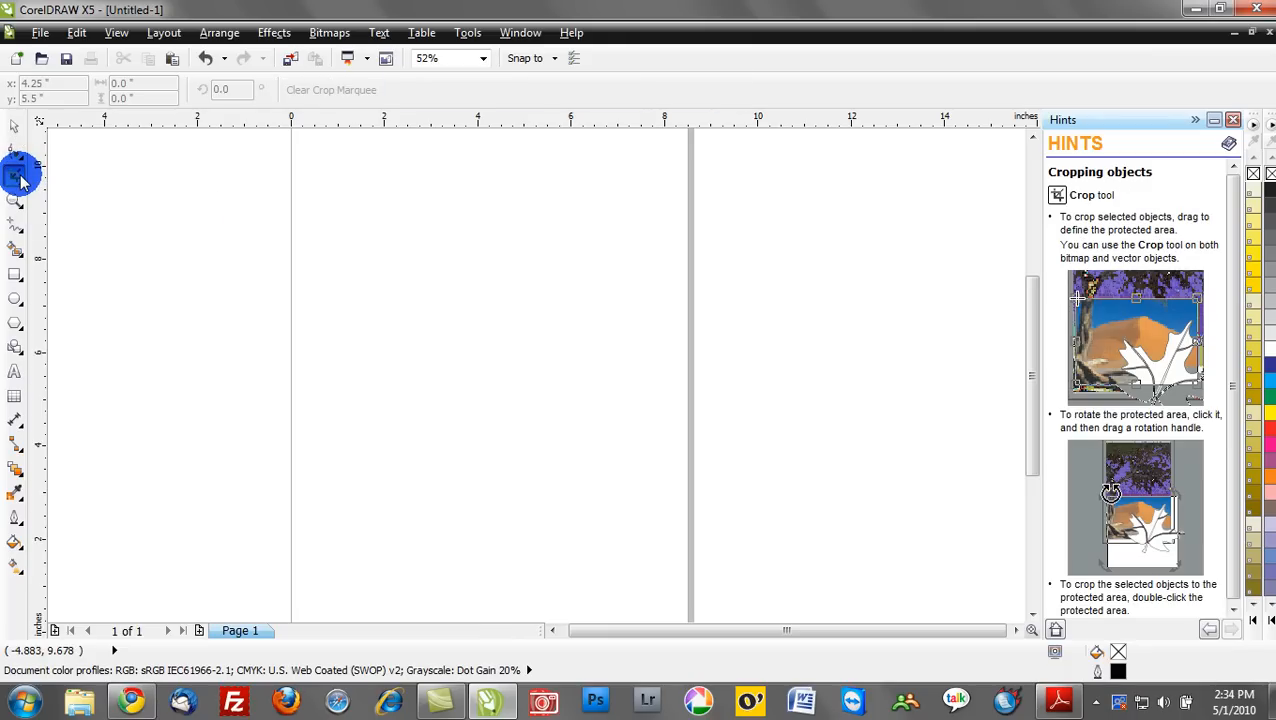
mouse_move(18, 178)
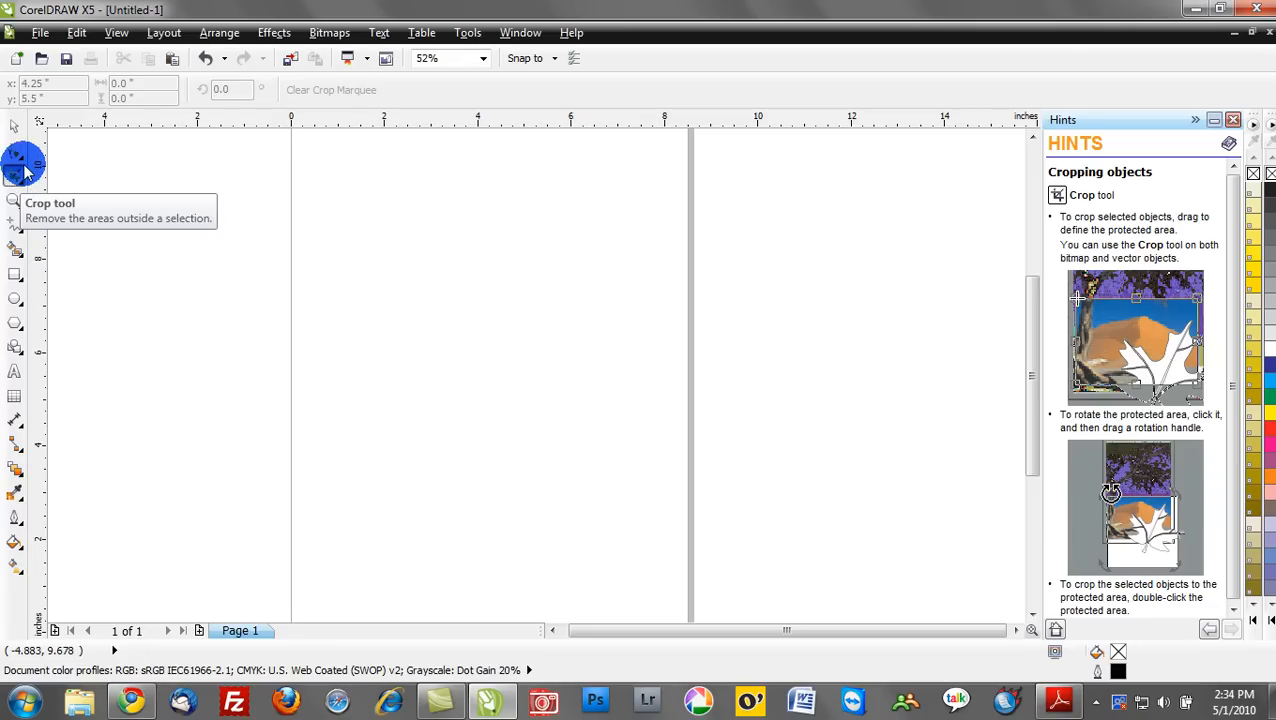
mouse_move(22, 242)
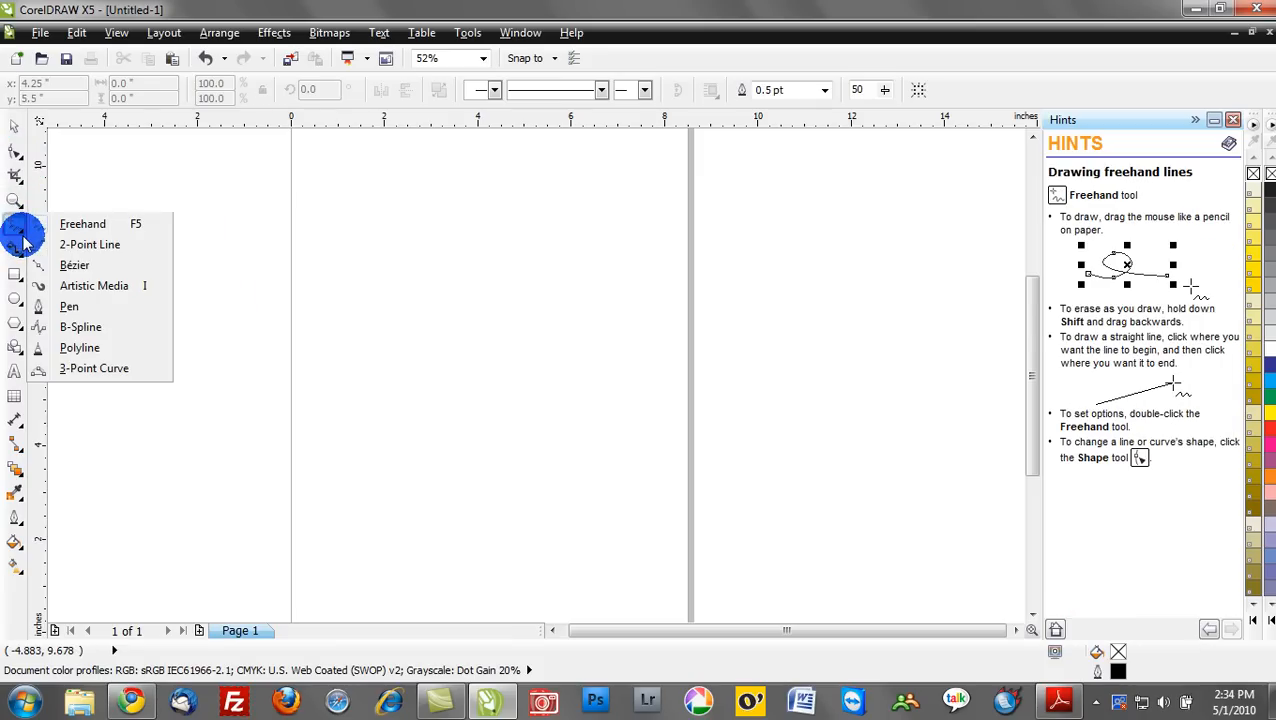
mouse_move(94, 284)
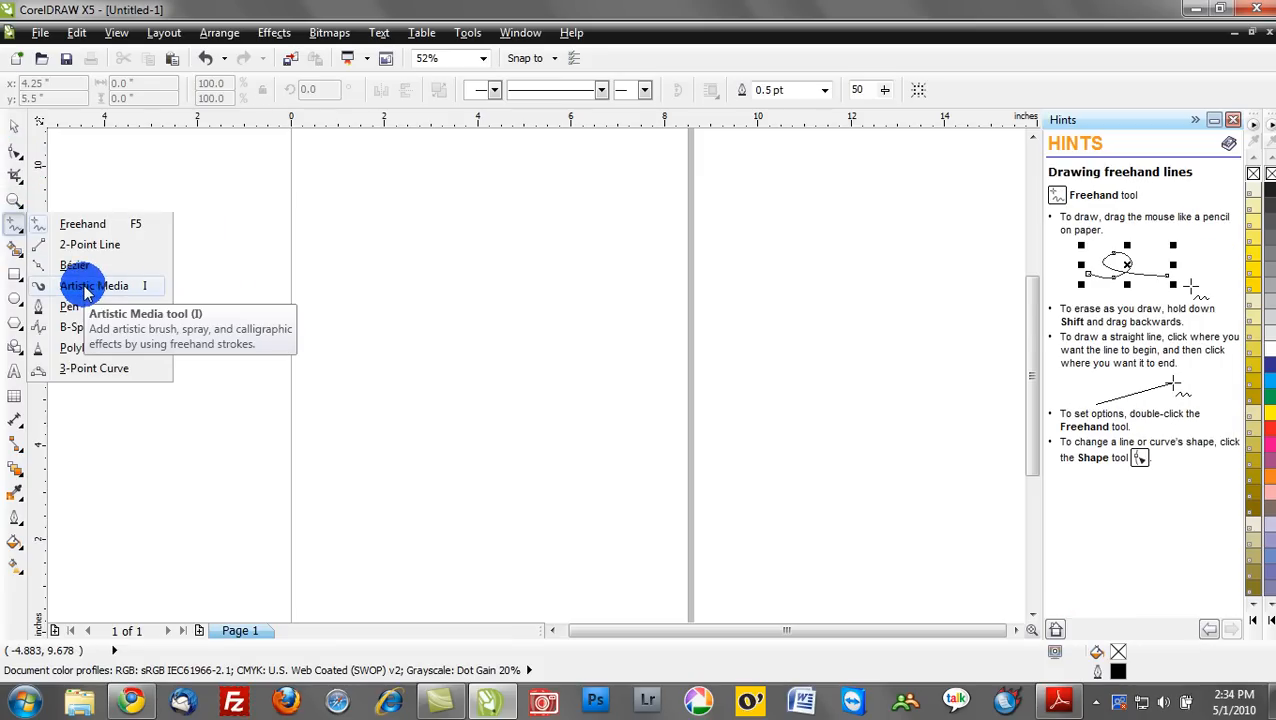
left_click(16, 456)
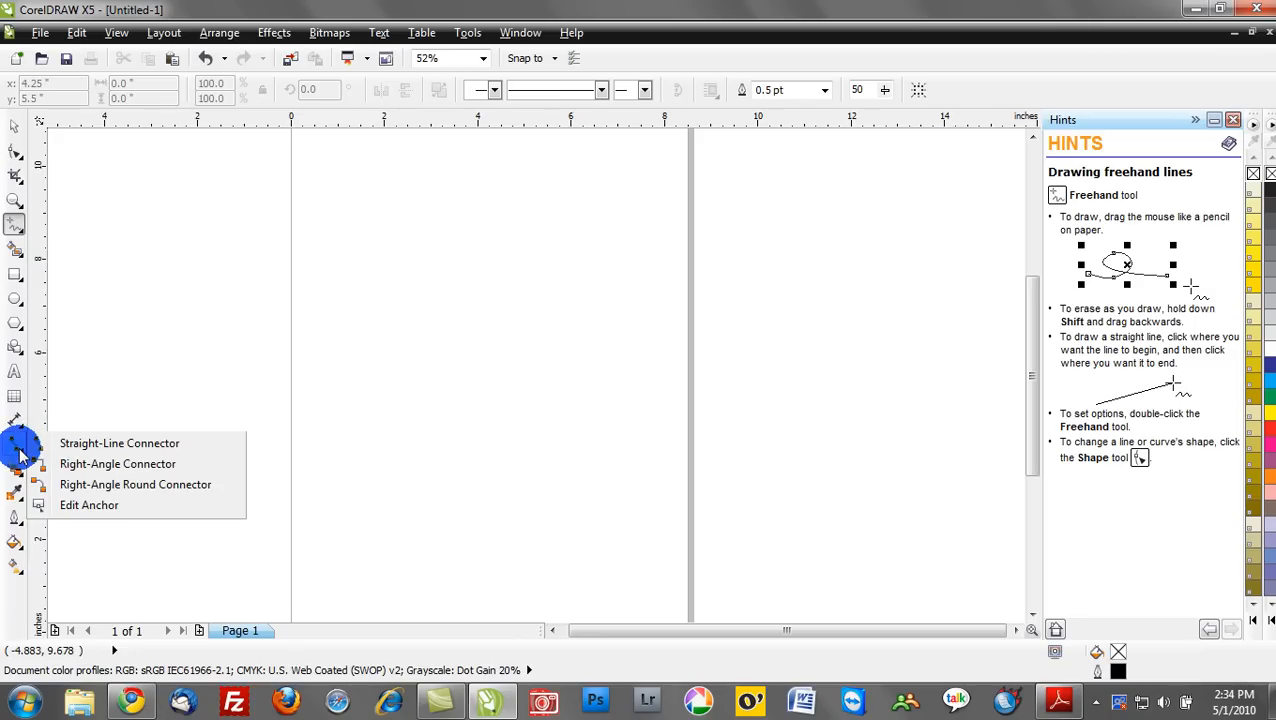
left_click(120, 444)
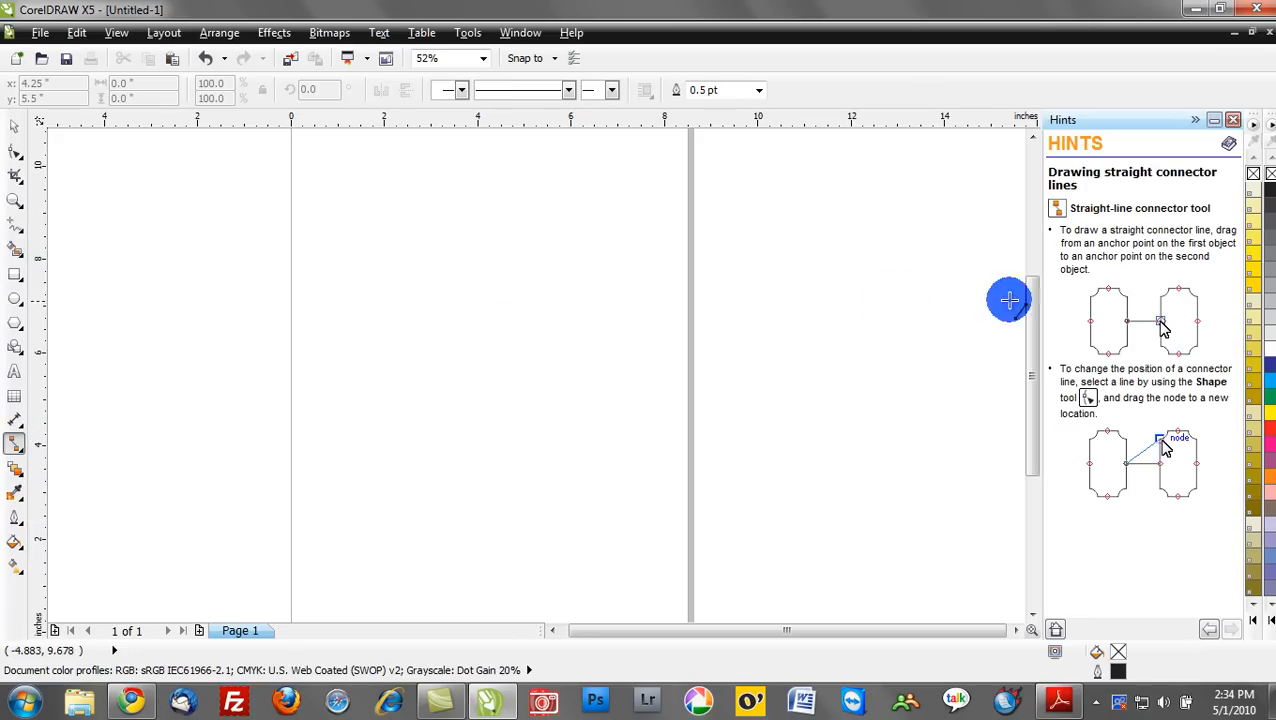
mouse_move(1078, 438)
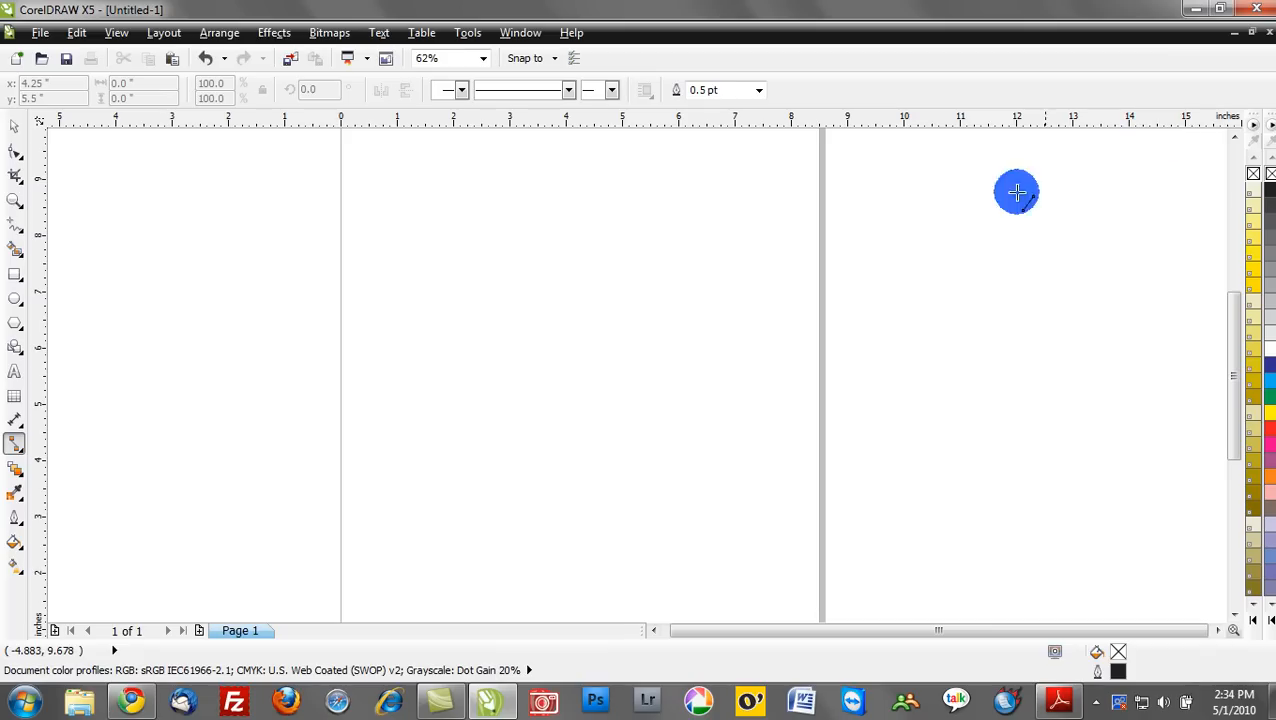
- Open the CorelDRAW Graphics Suite X5 Guidebook from the Help menu
left_click(572, 32)
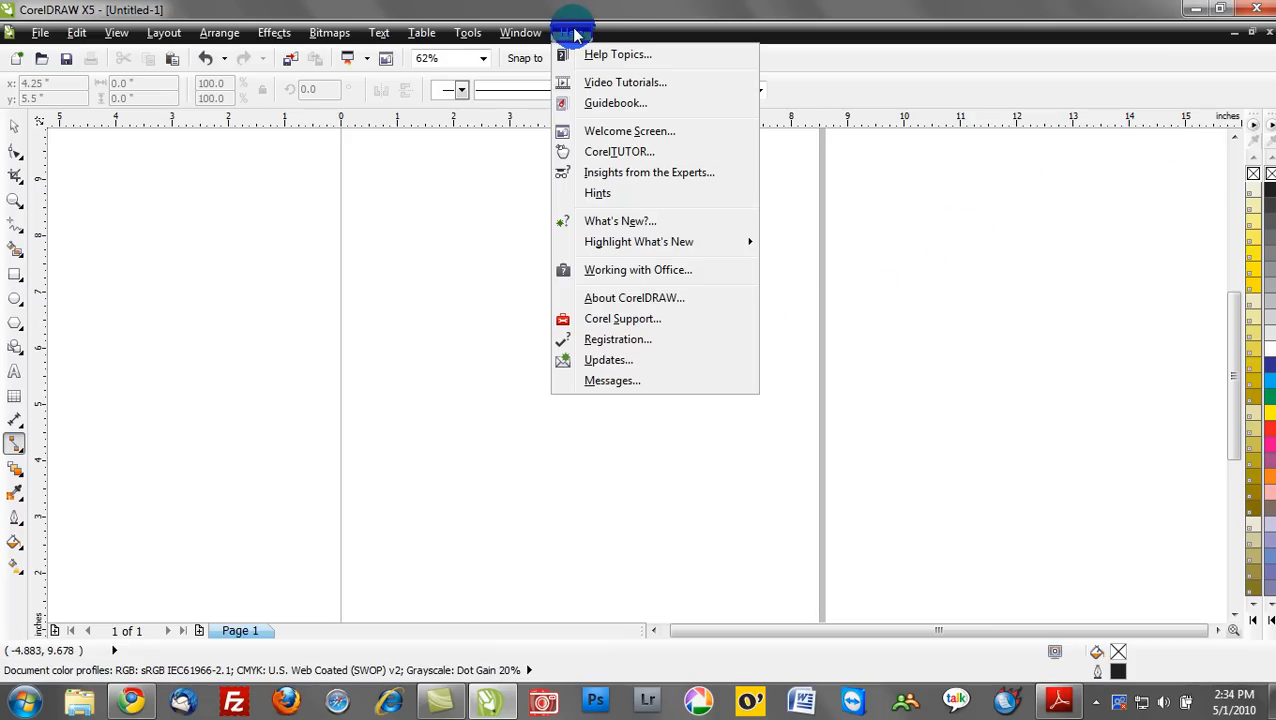
mouse_move(644, 104)
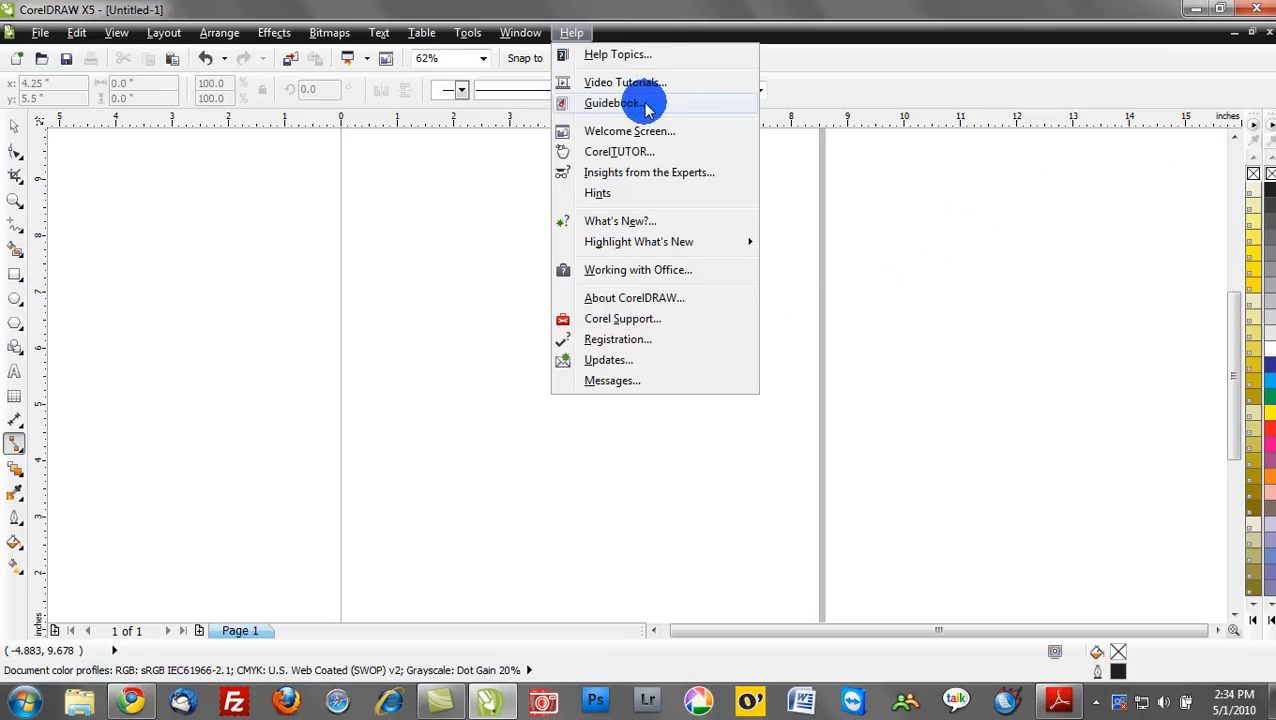
left_click(612, 104)
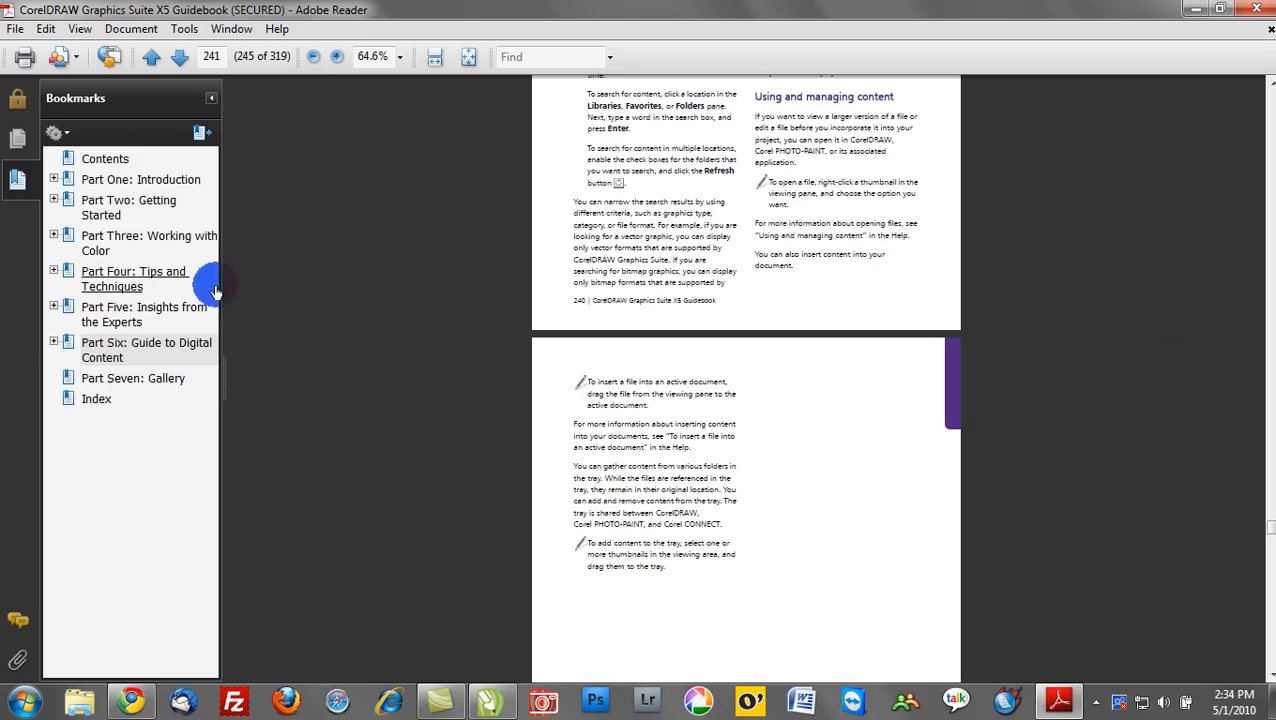
mouse_move(120, 244)
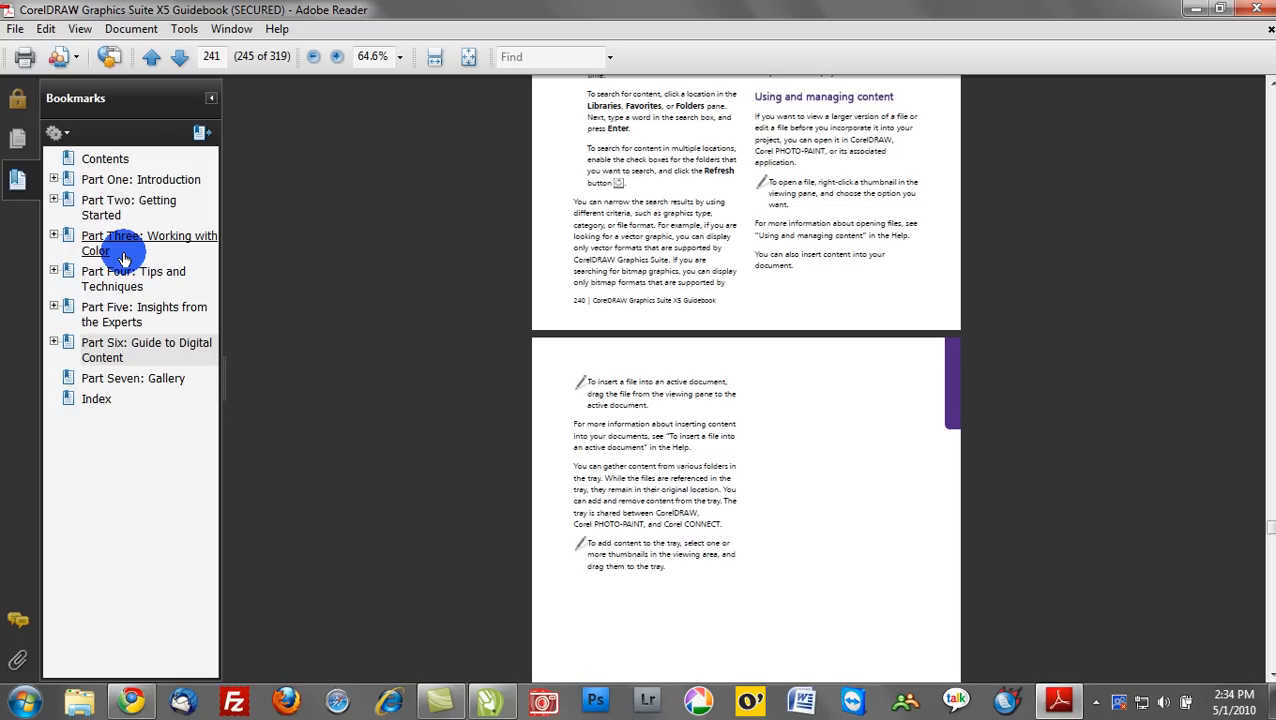
mouse_move(168, 278)
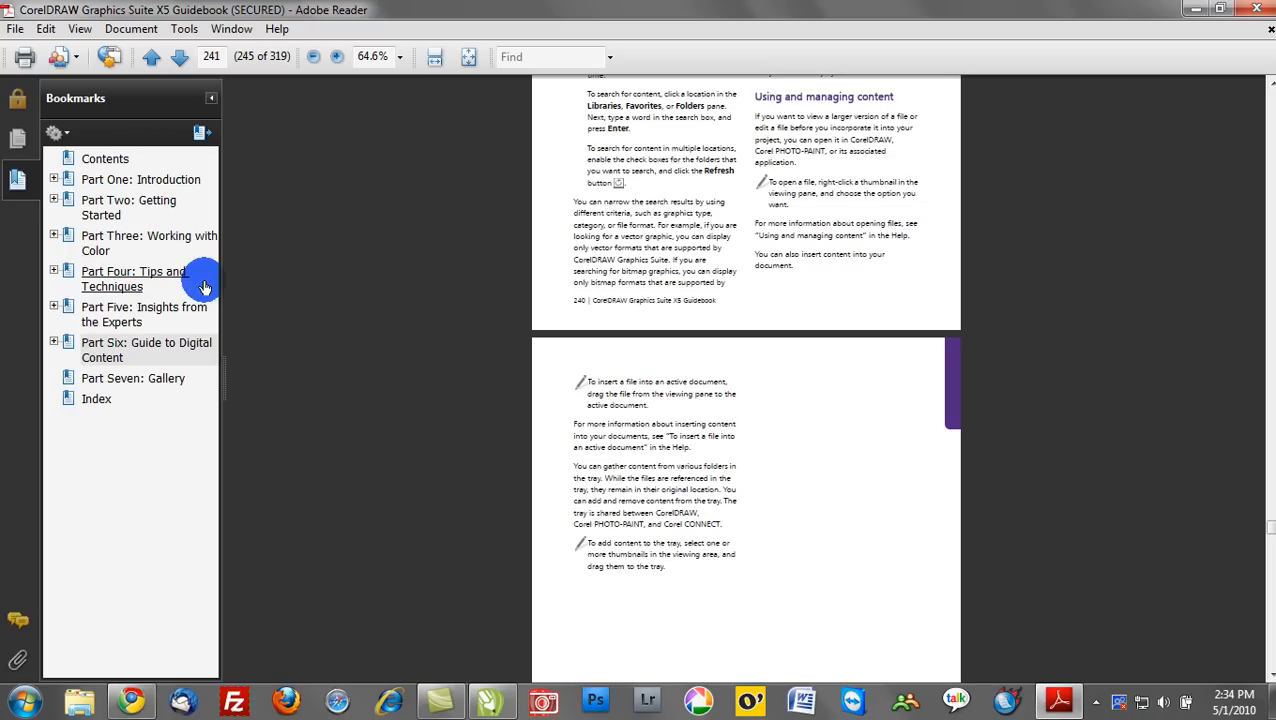
- Navigate the bookmarks through Part Three and Color Management to Understanding color management, page 87
left_click(146, 350)
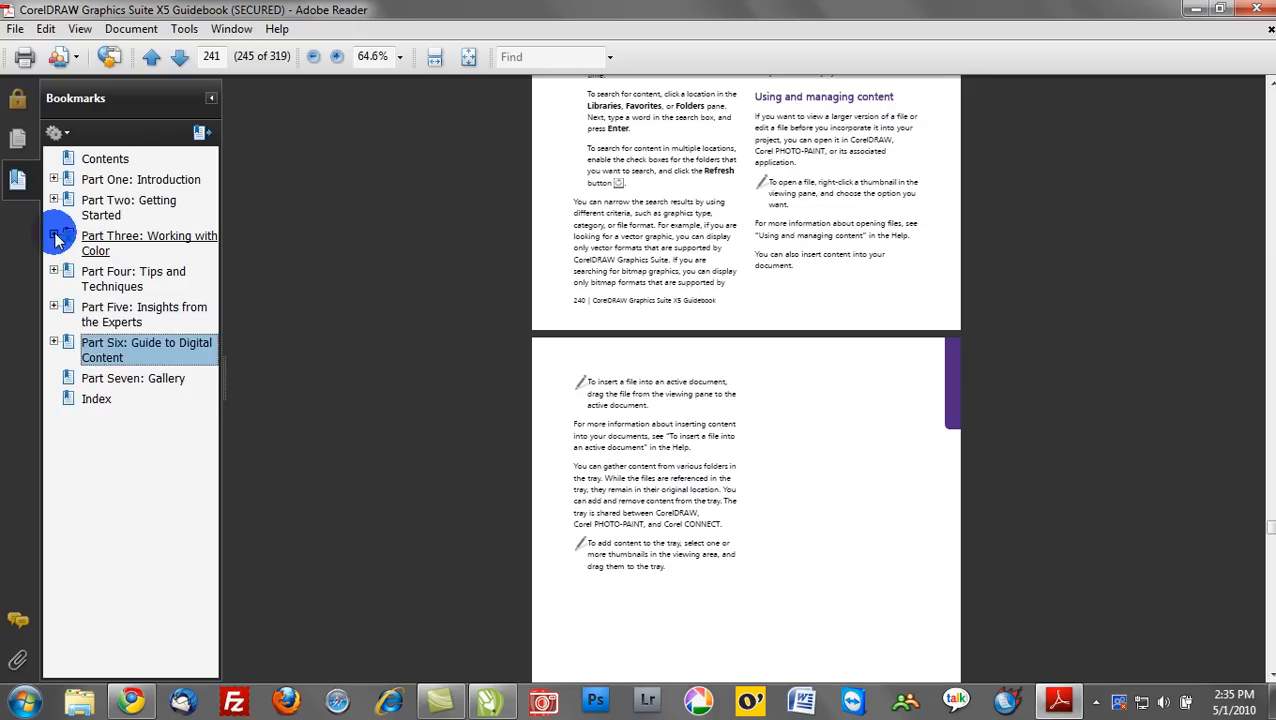
left_click(54, 236)
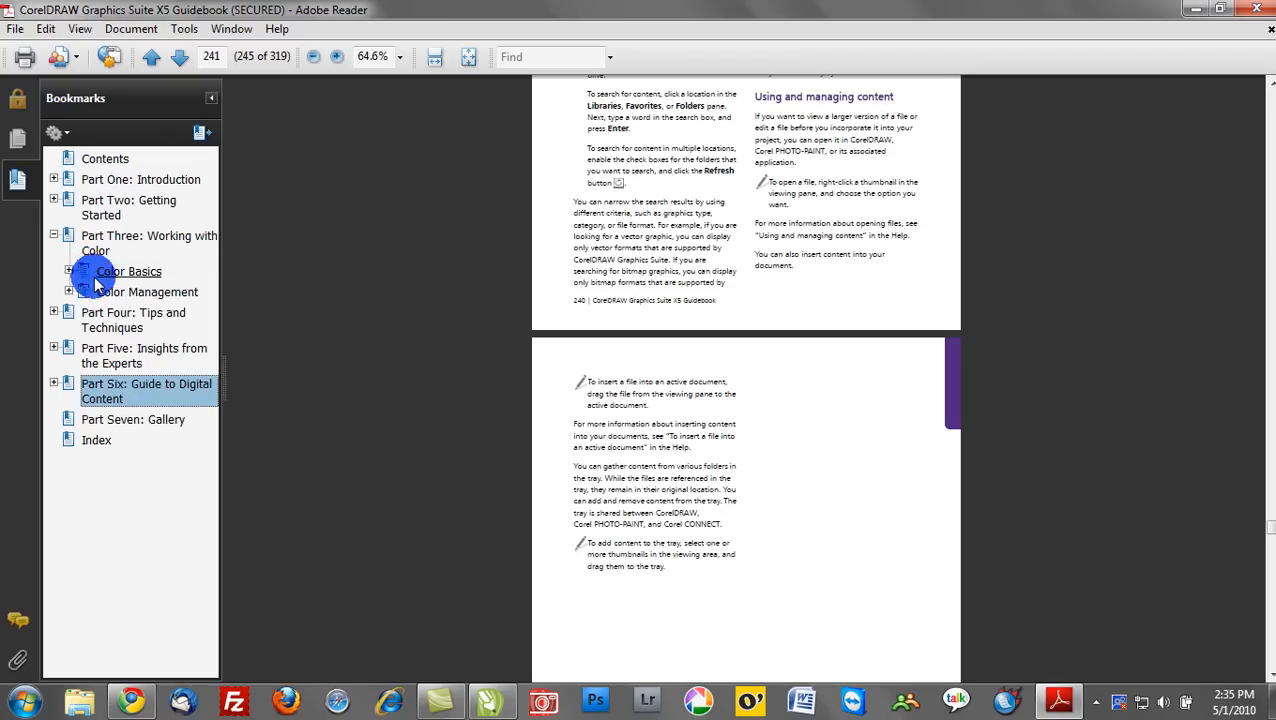
left_click(68, 292)
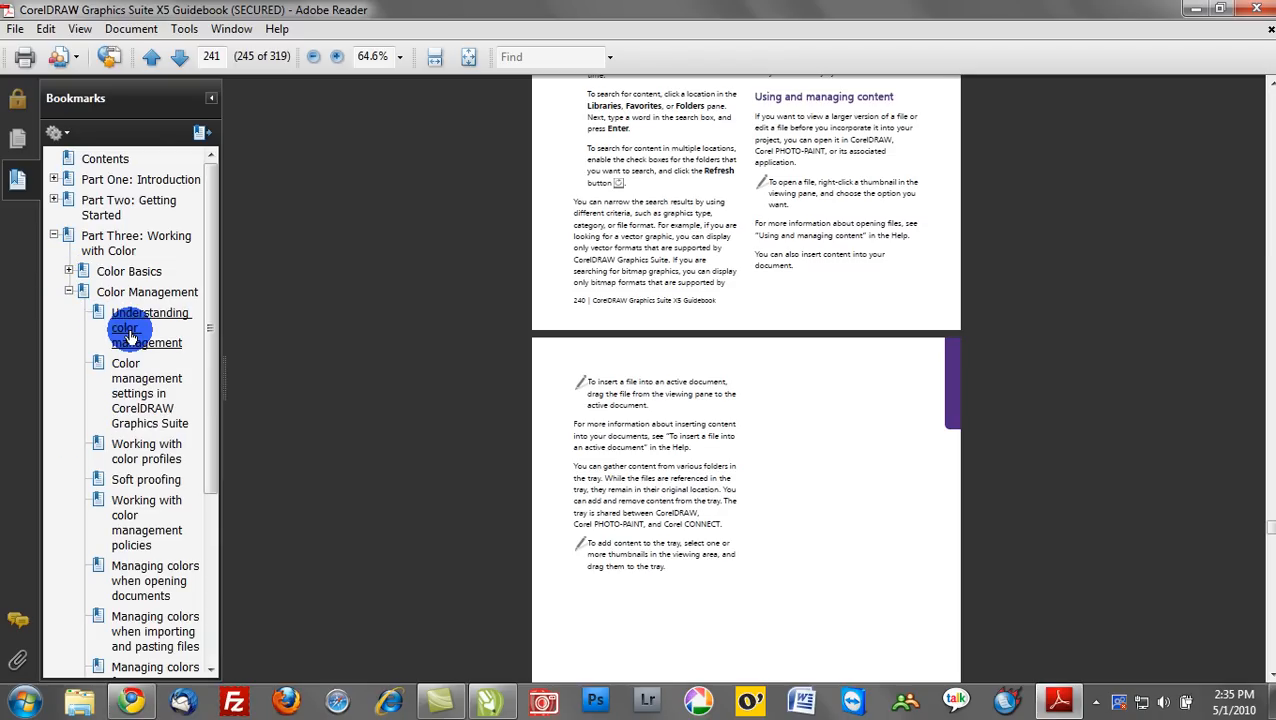
left_click(146, 328)
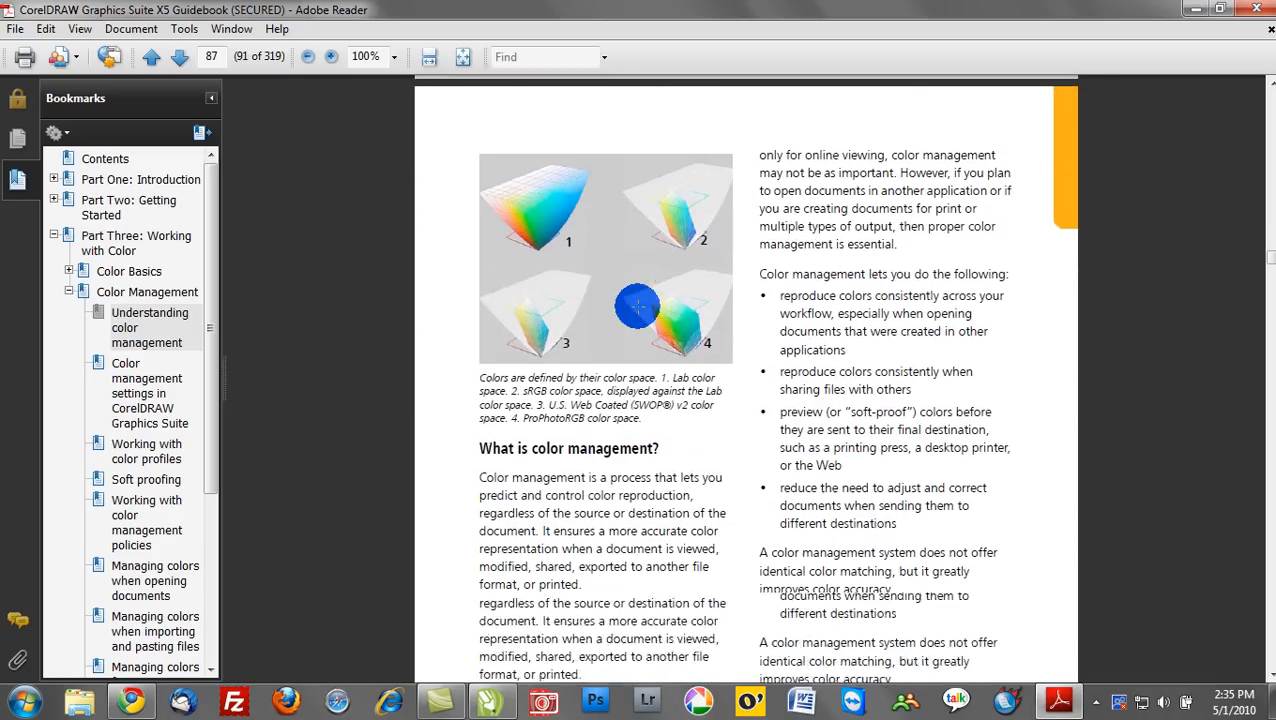
scroll("down", 3)
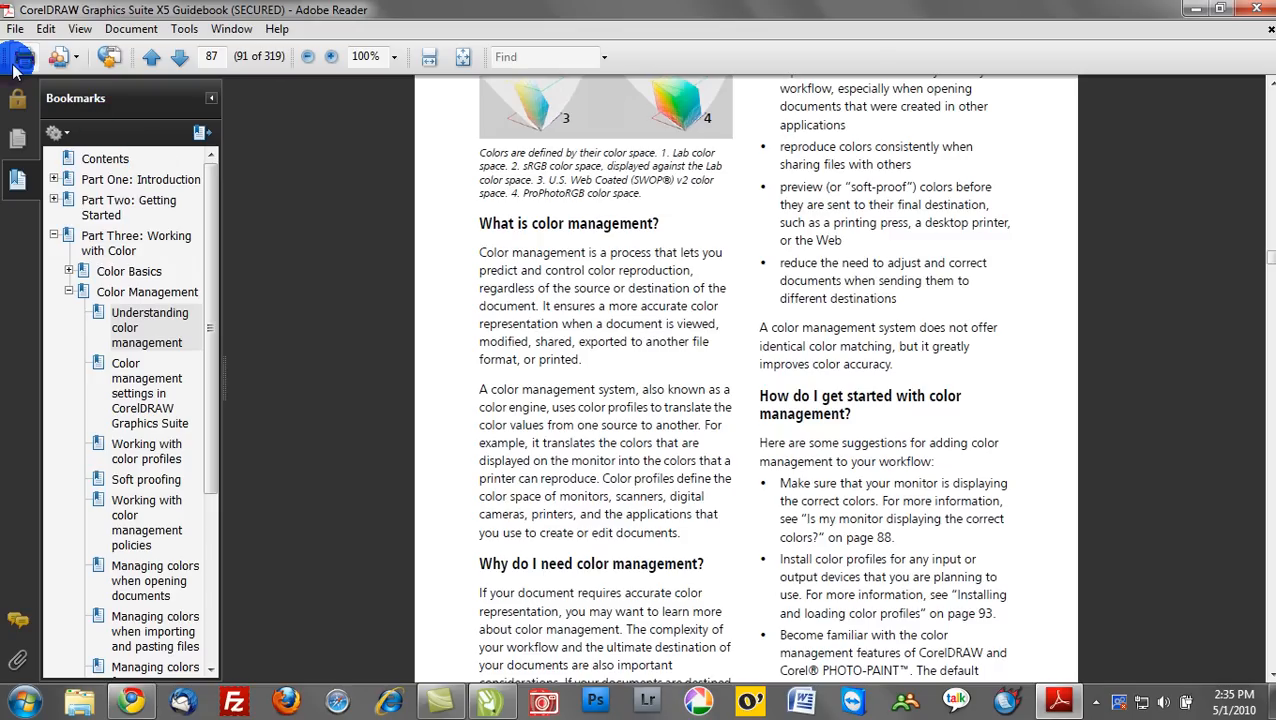
mouse_move(22, 56)
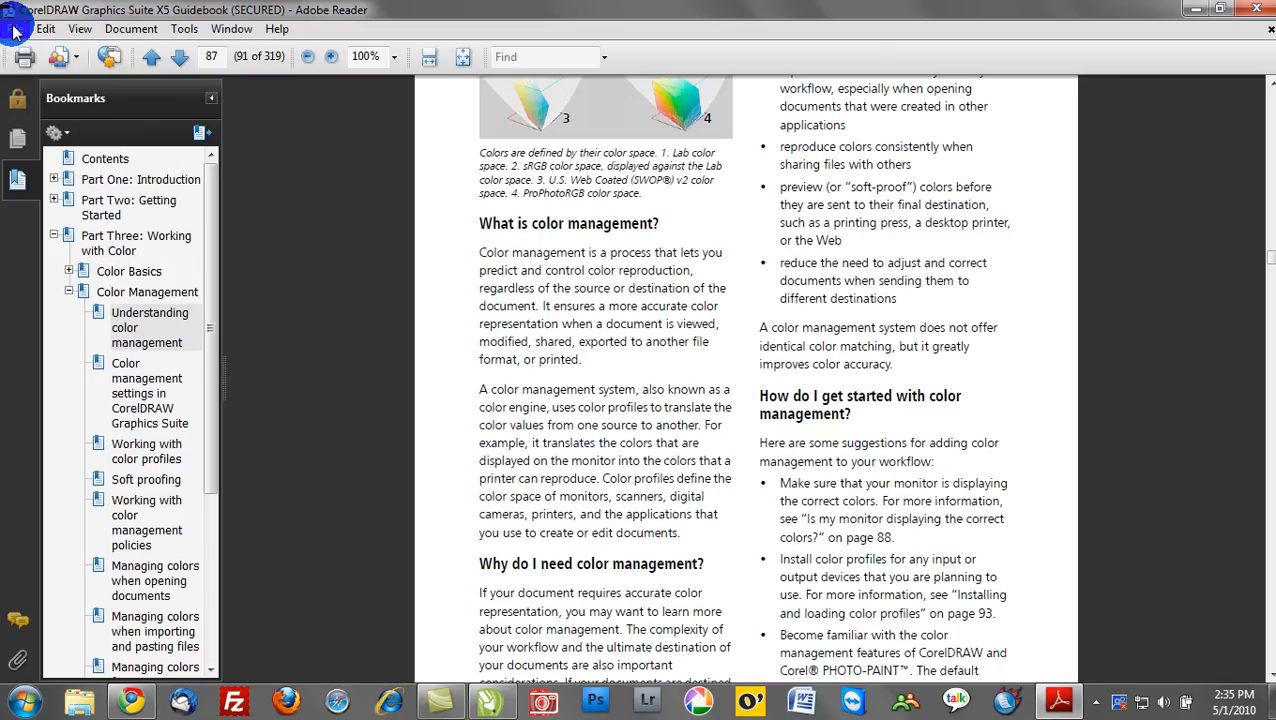
left_click(16, 28)
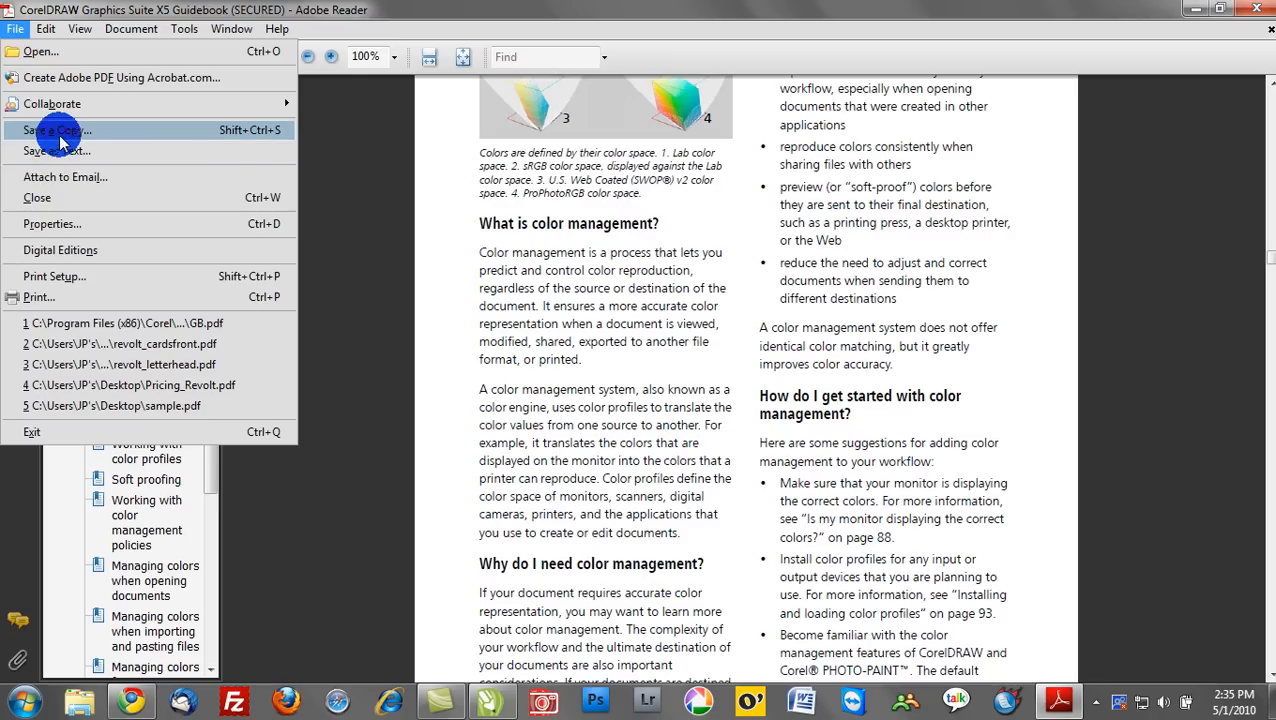
left_click(56, 130)
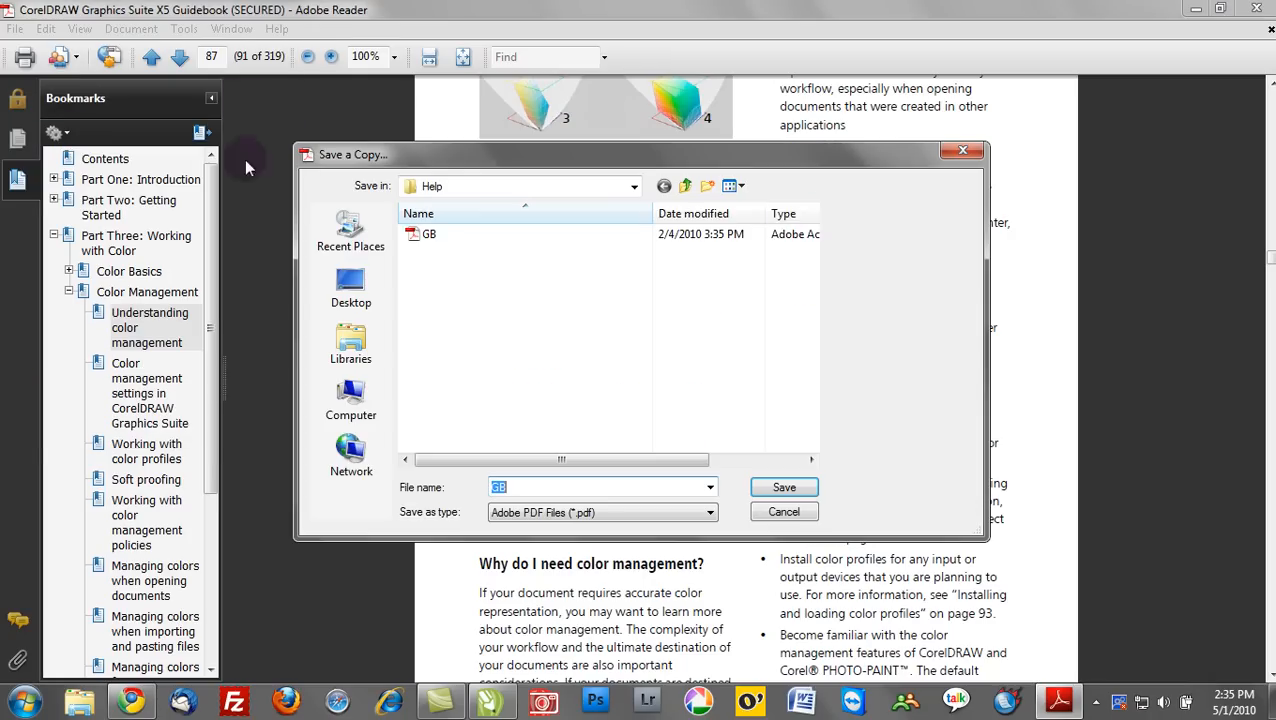
left_click(350, 288)
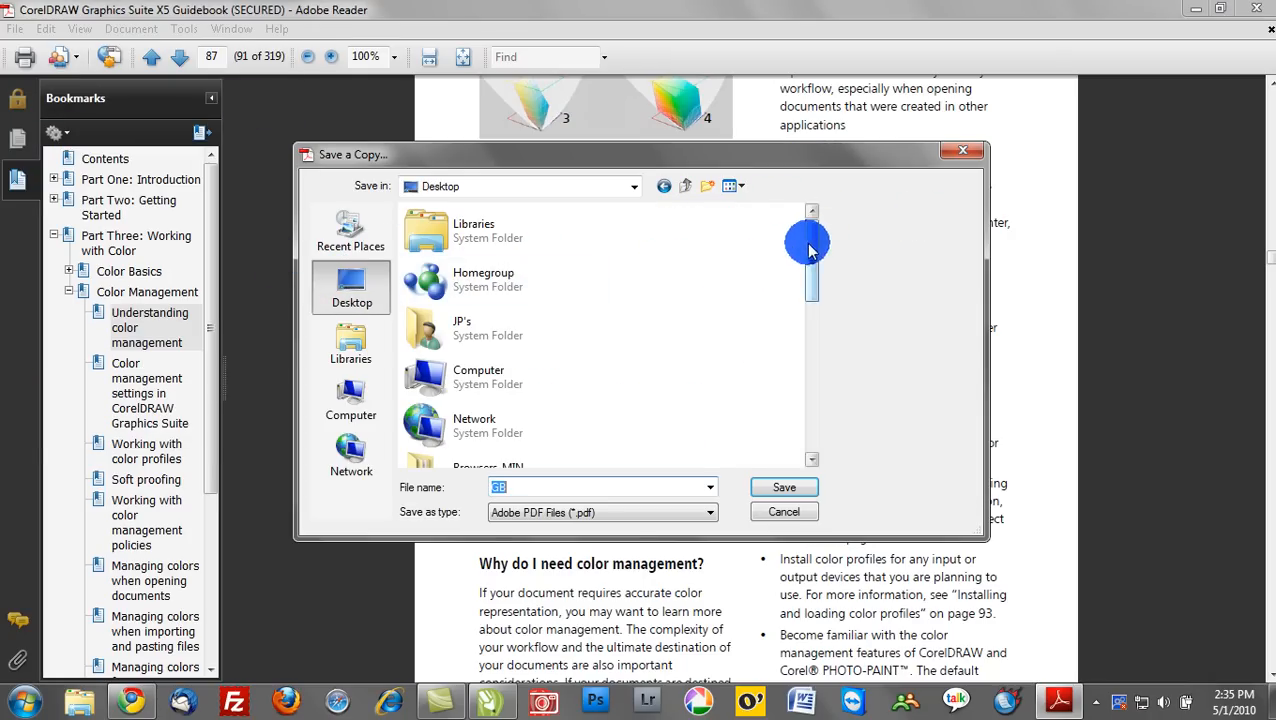
left_click(784, 512)
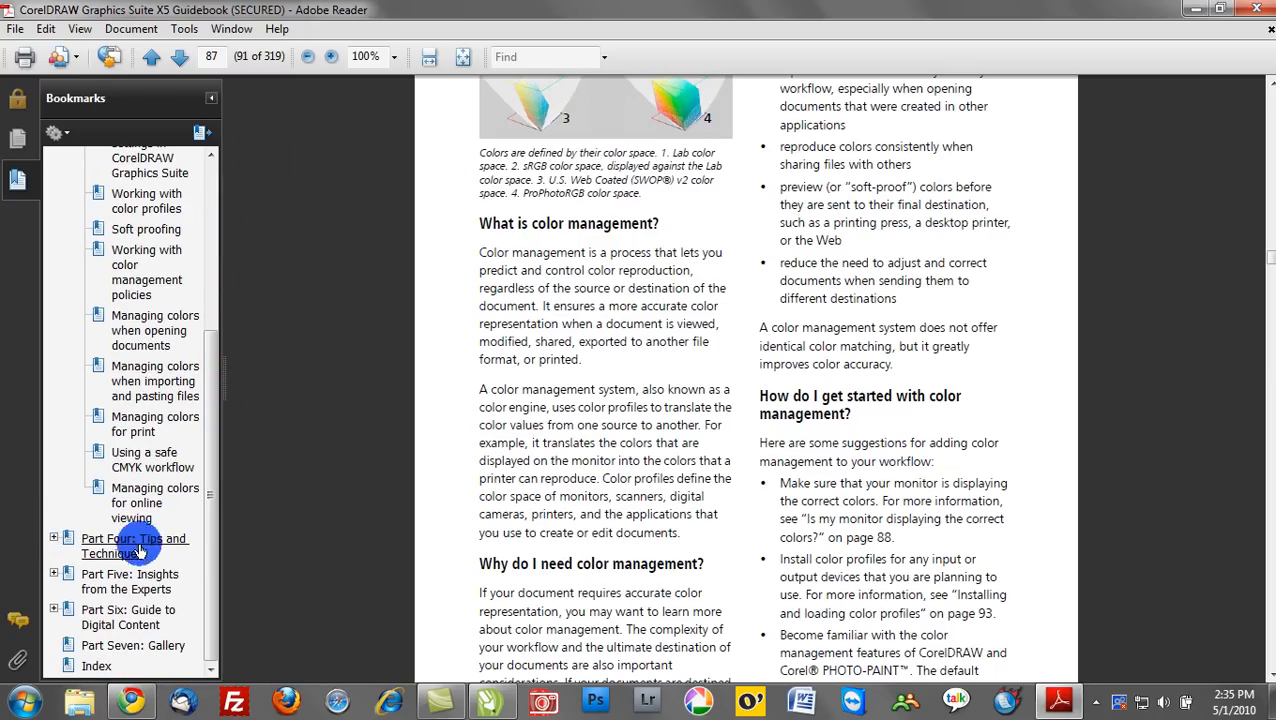
- Expand Part Four: Tips and Techniques and page down to Sign Making's page 110 on contour, drop shadow and bevel
left_click(54, 538)
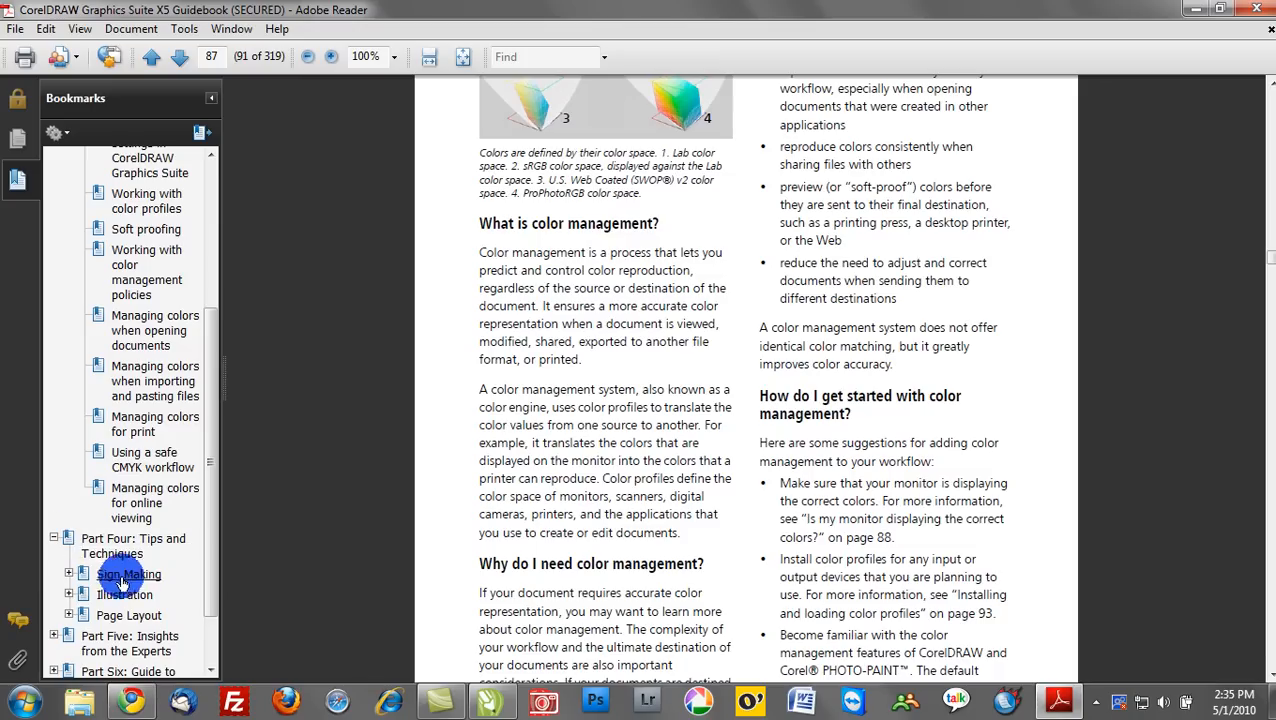
scroll("down", 3)
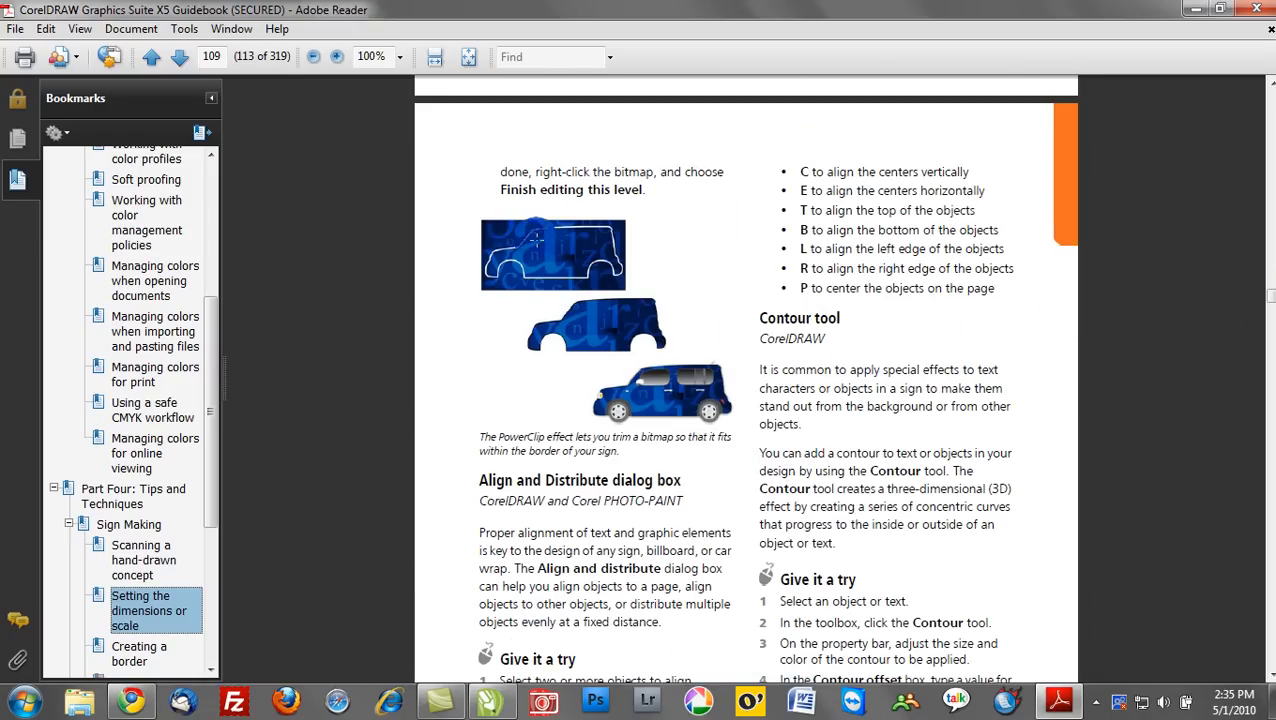
scroll("down", 3)
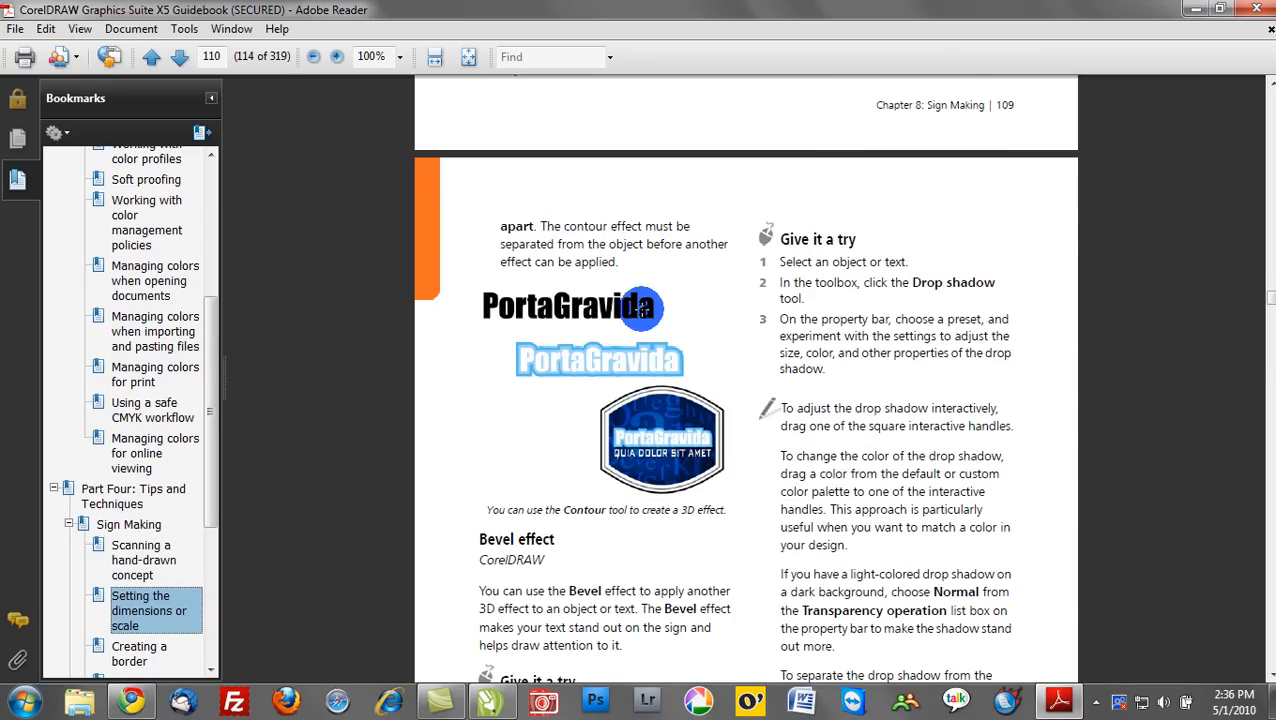
mouse_move(736, 70)
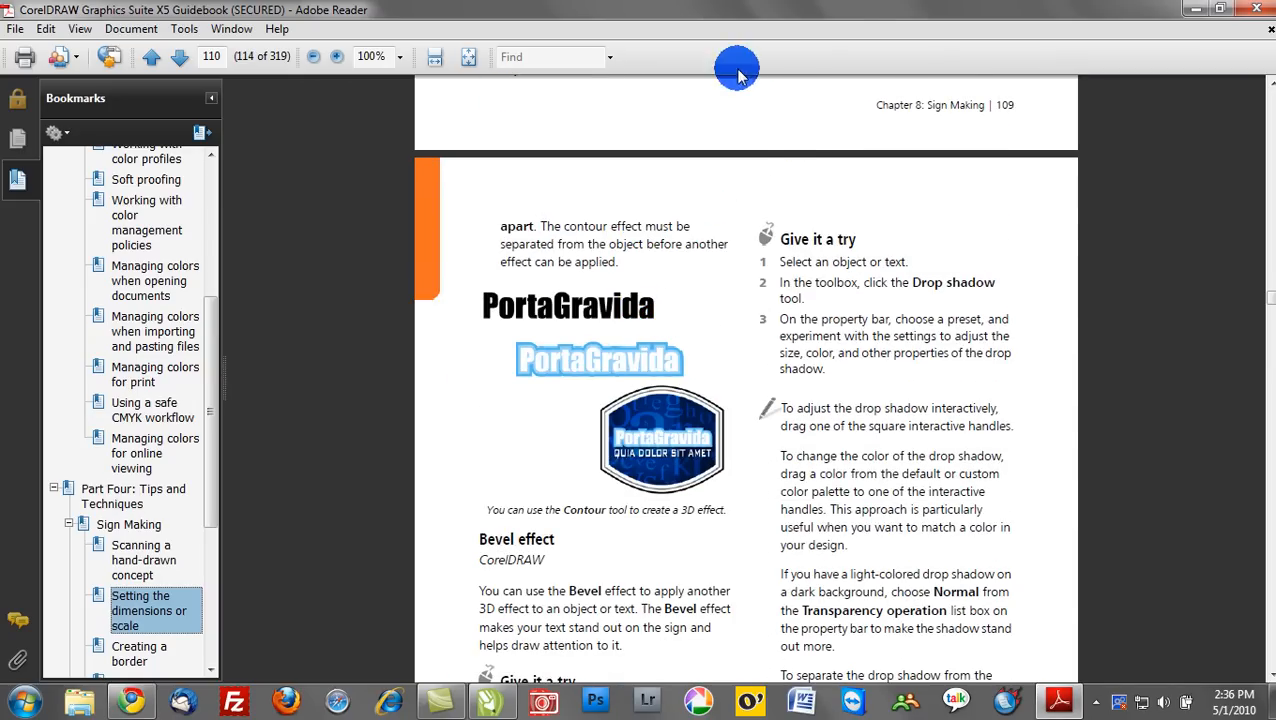
mouse_move(1270, 16)
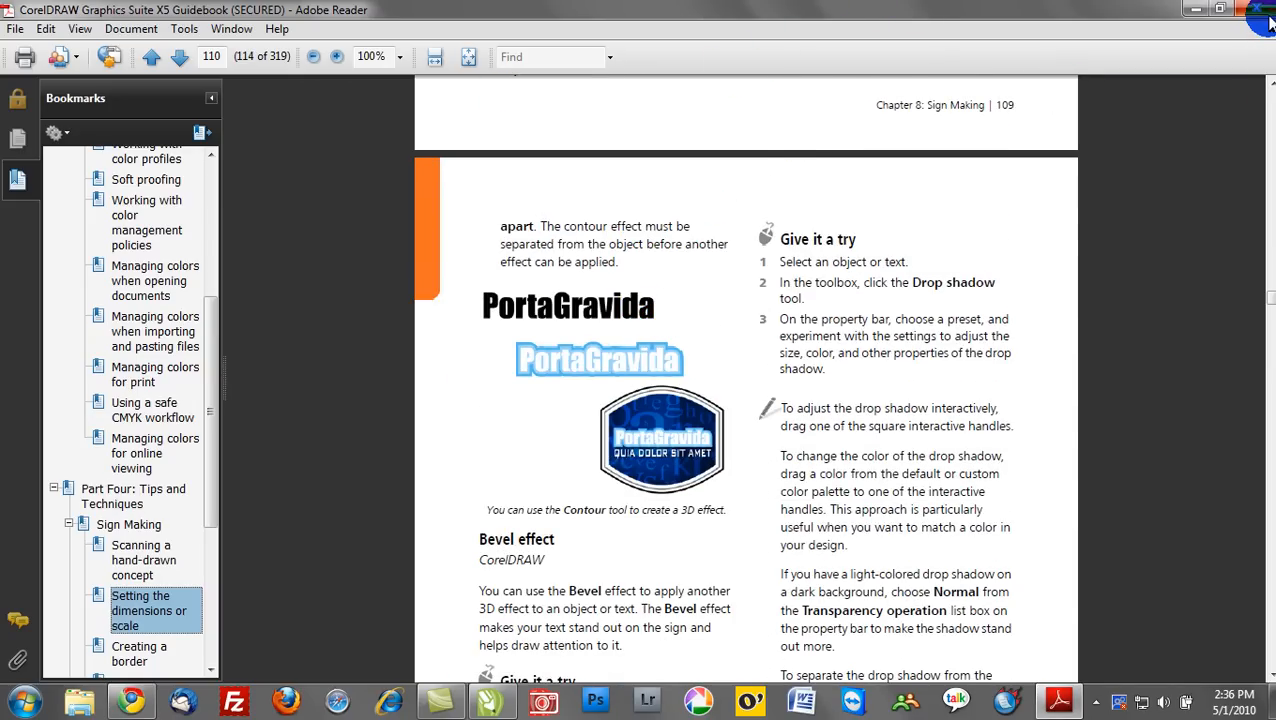
- Return to the CorelDRAW blank drawing and show the Help menu's list of resources
left_click(516, 700)
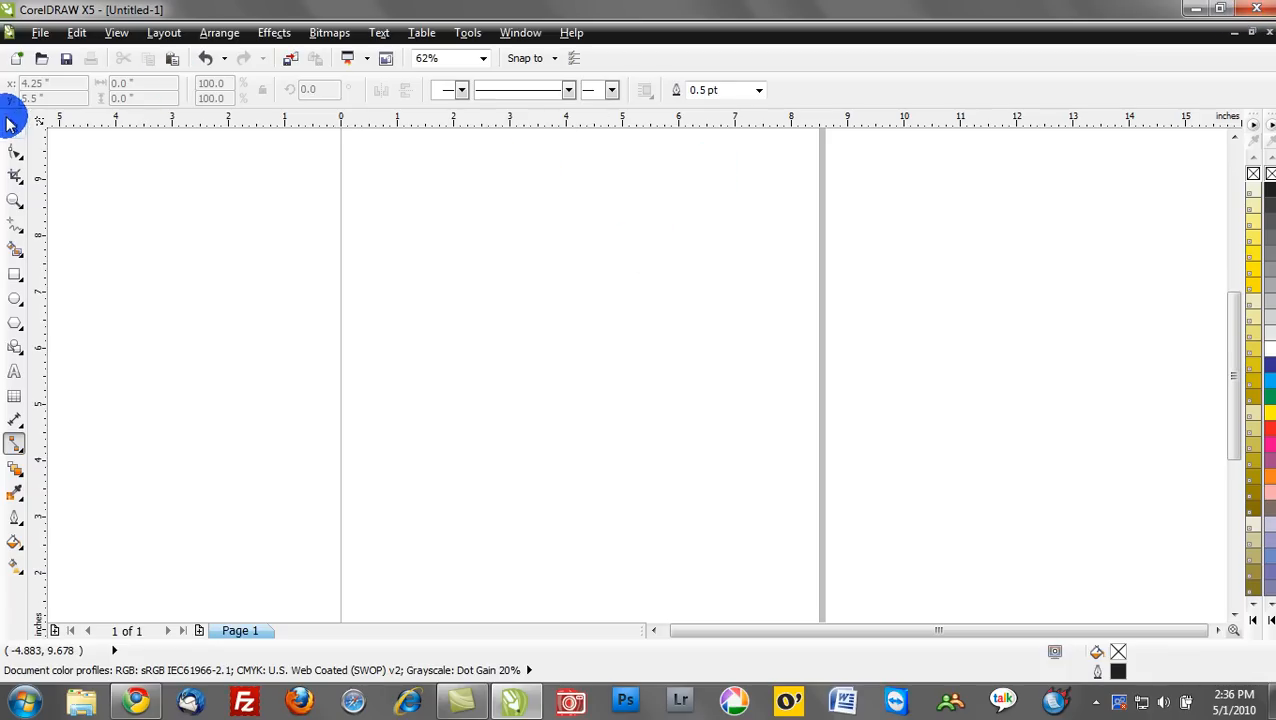
left_click(572, 32)
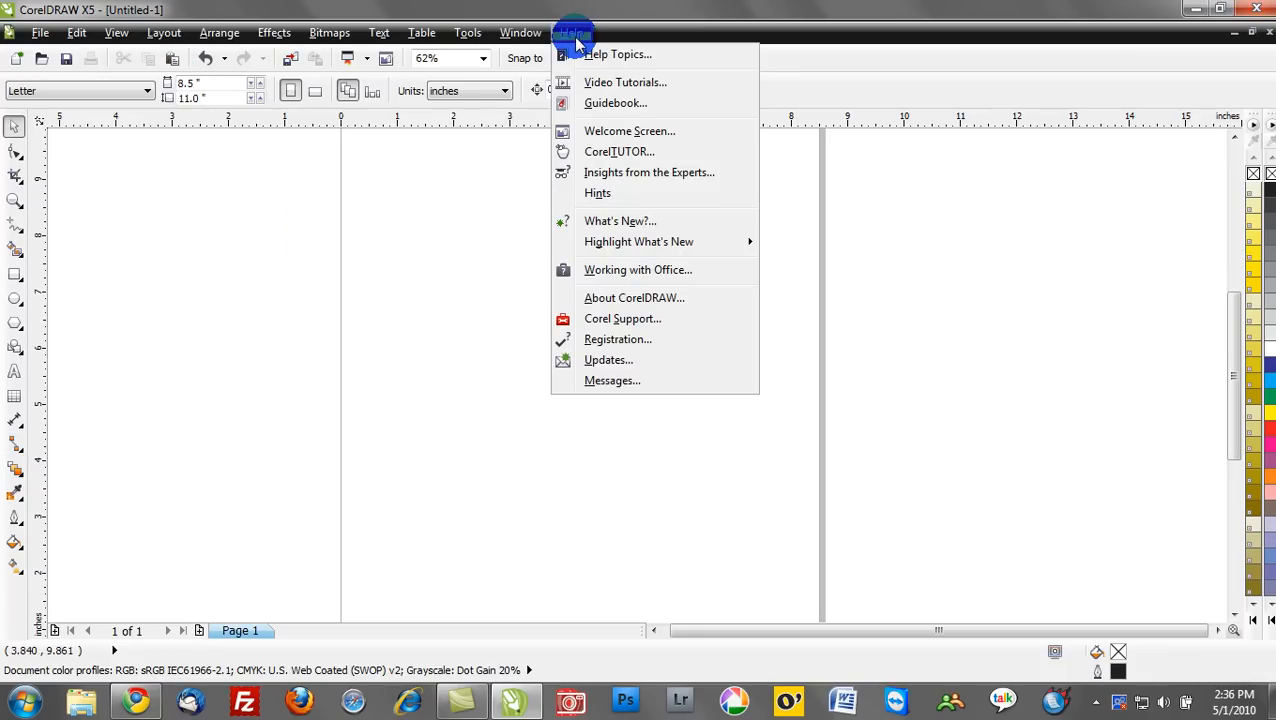
mouse_move(622, 82)
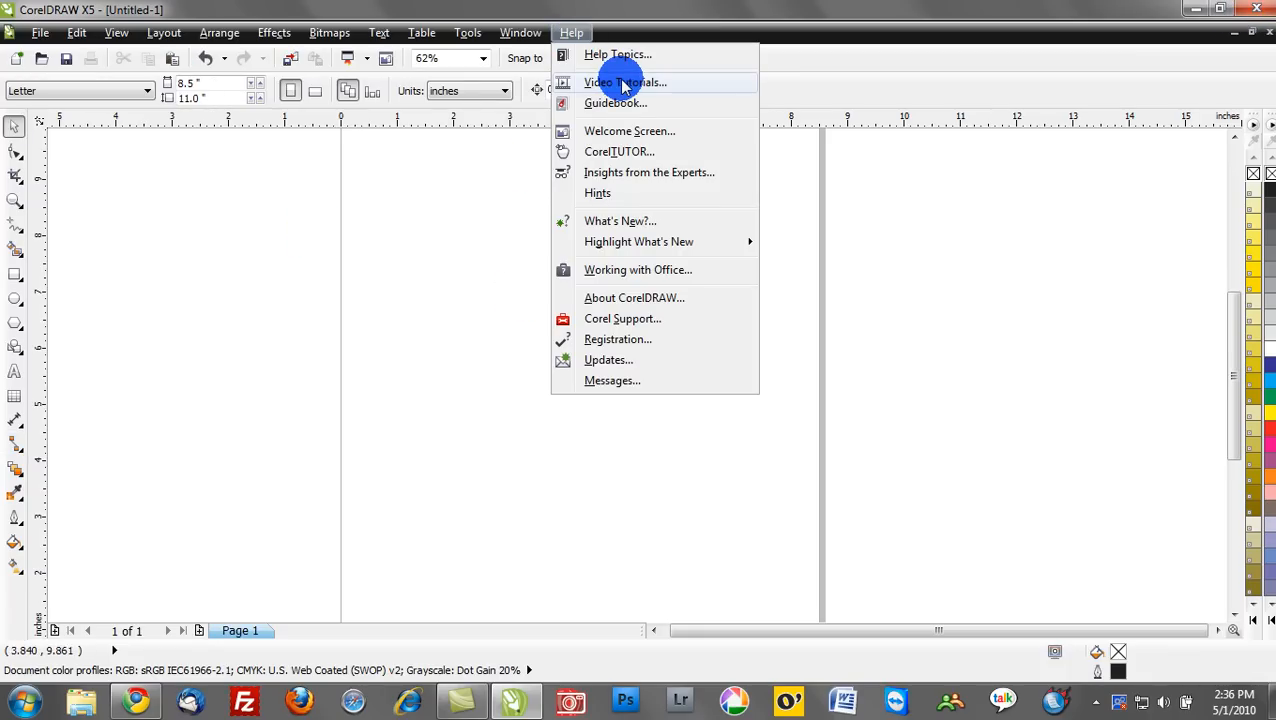
mouse_move(704, 84)
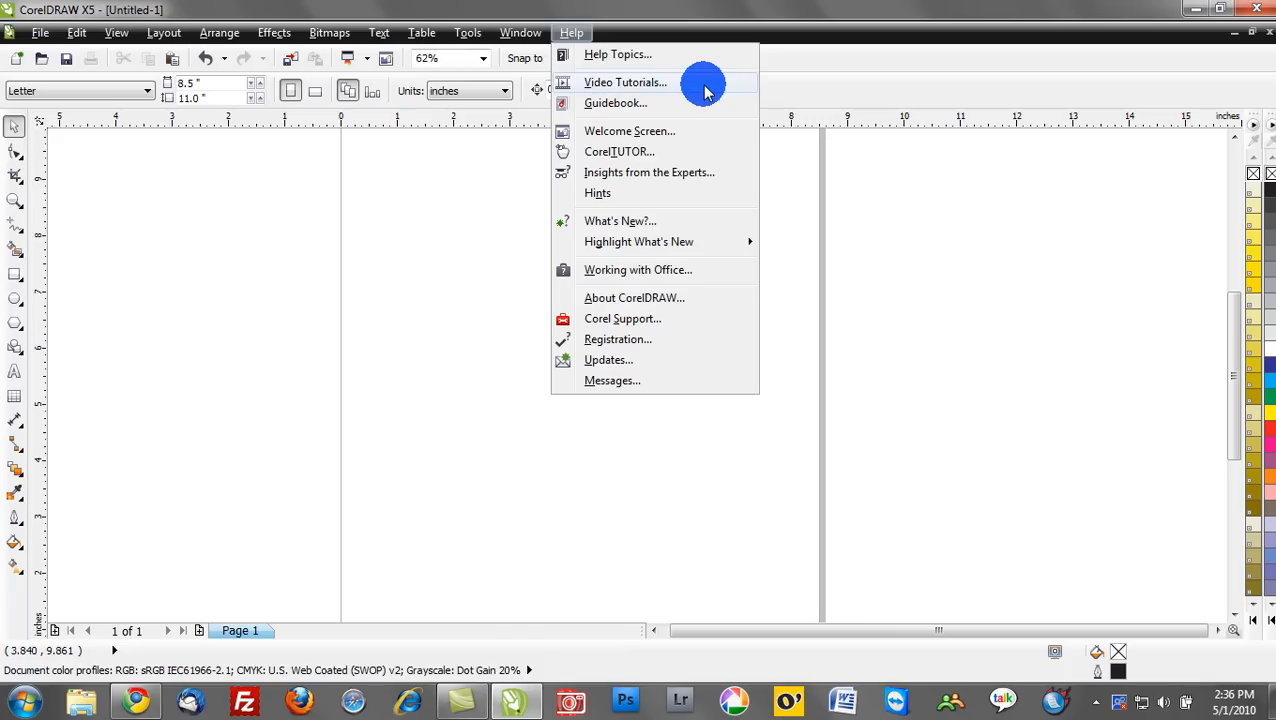
mouse_move(624, 82)
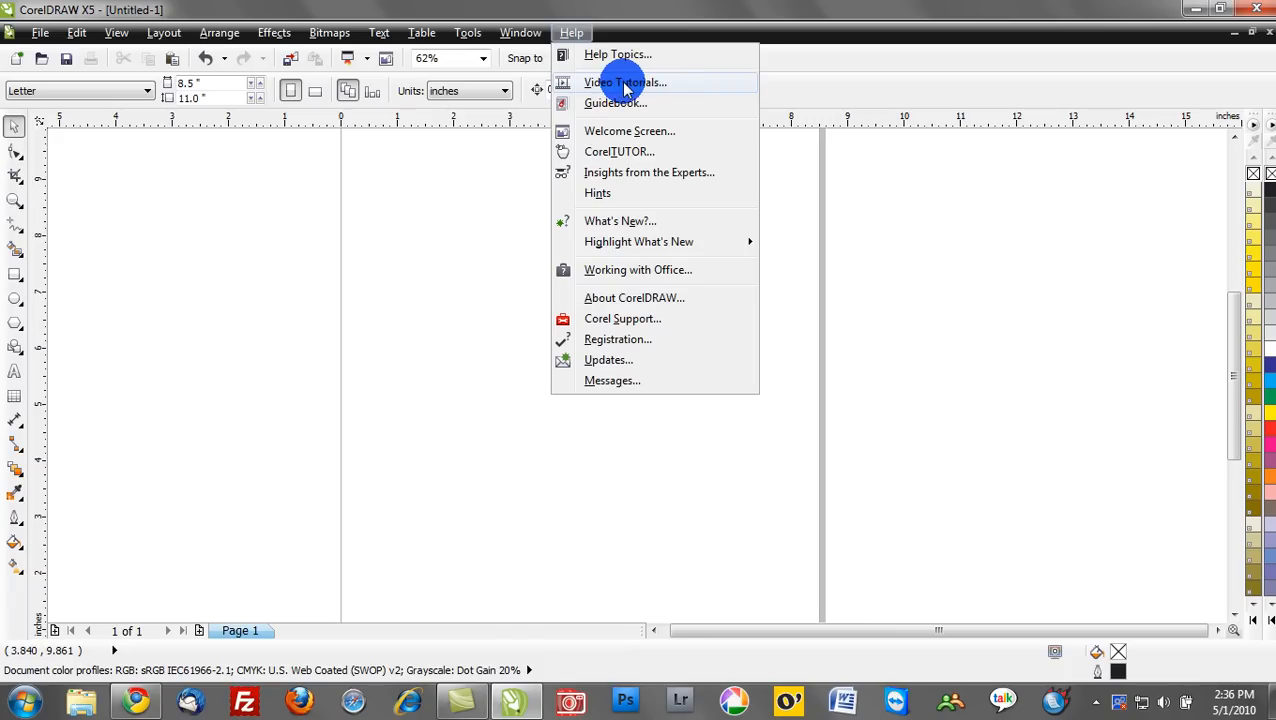
mouse_move(644, 104)
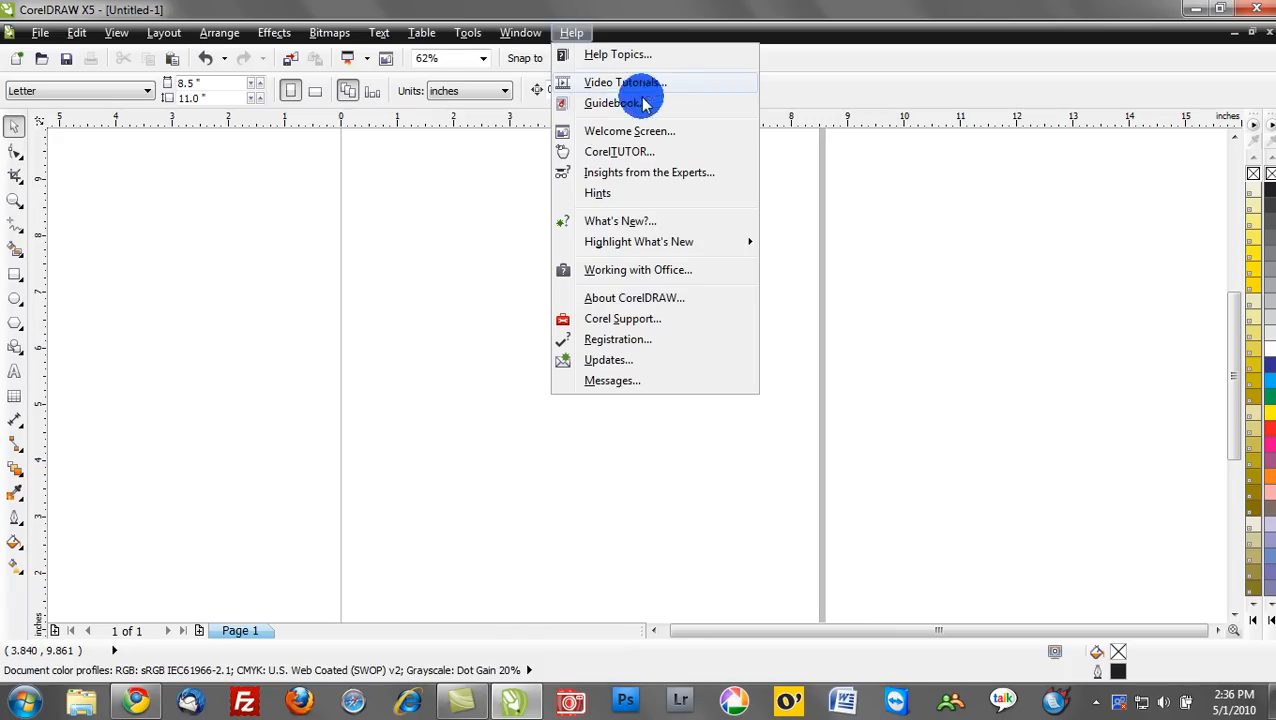
mouse_move(648, 152)
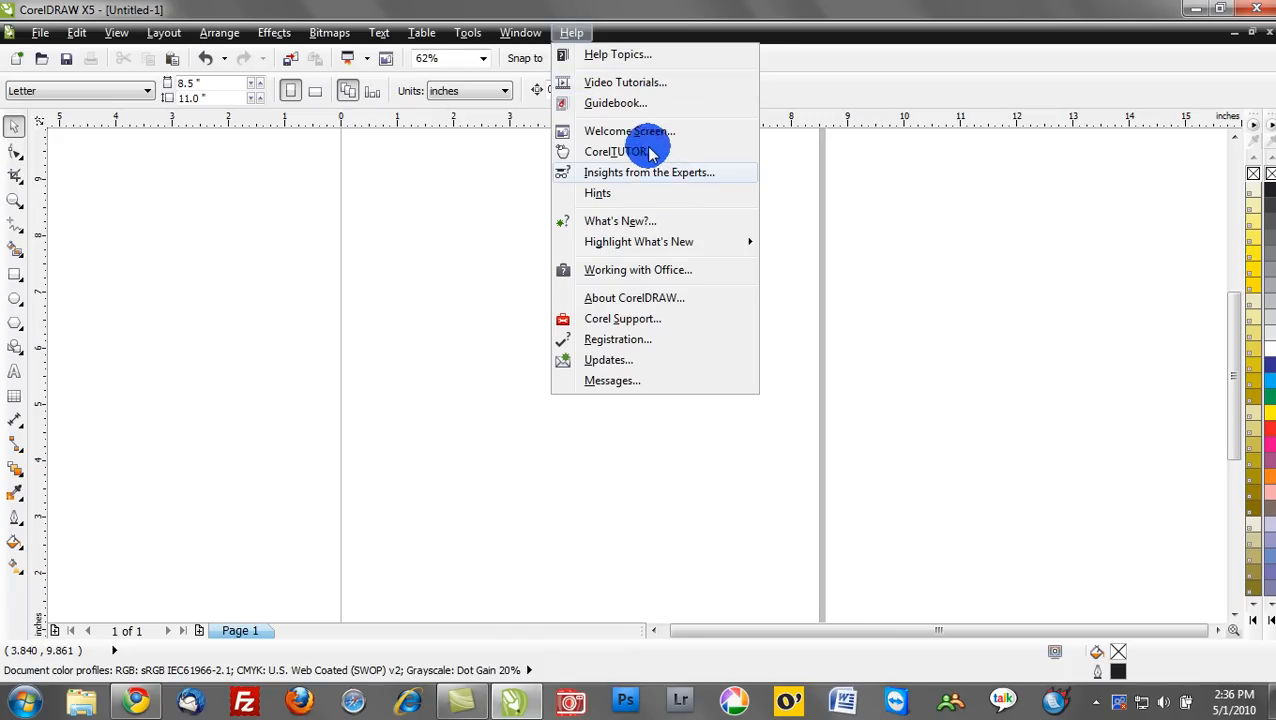
mouse_move(364, 206)
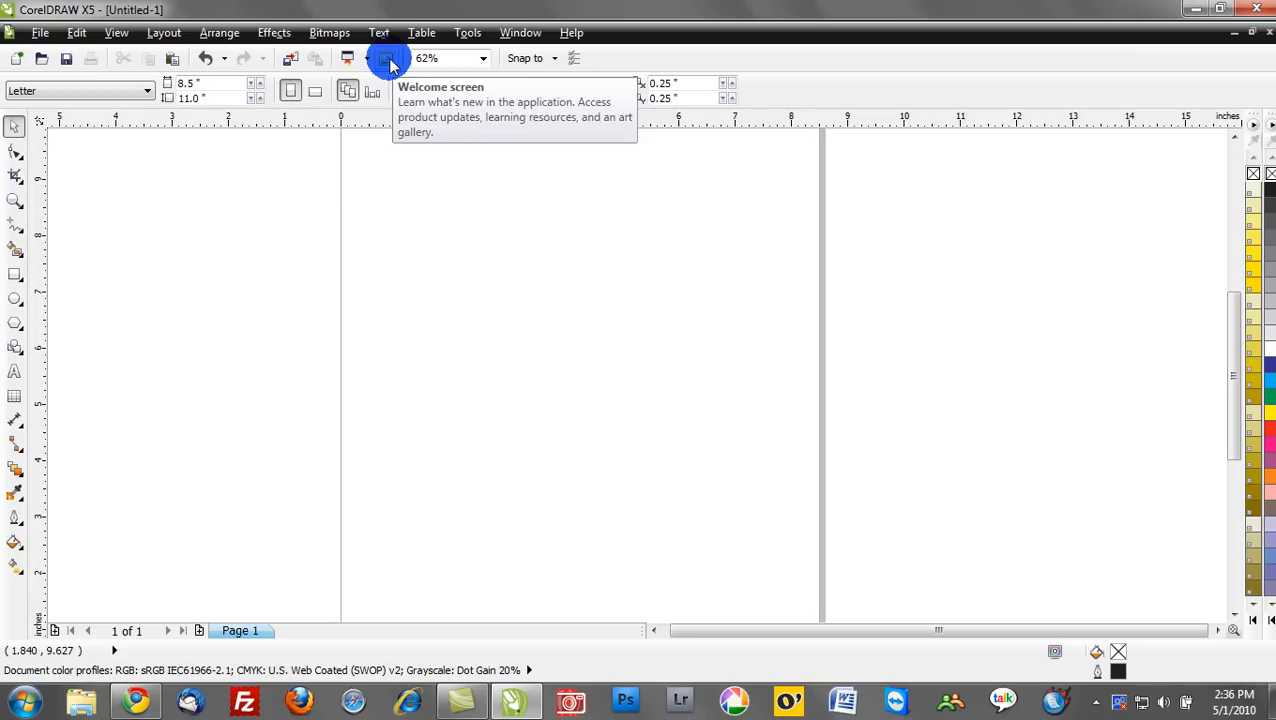
- Open the Welcome screen and move from Quick Start through Updates to What's New
left_click(388, 56)
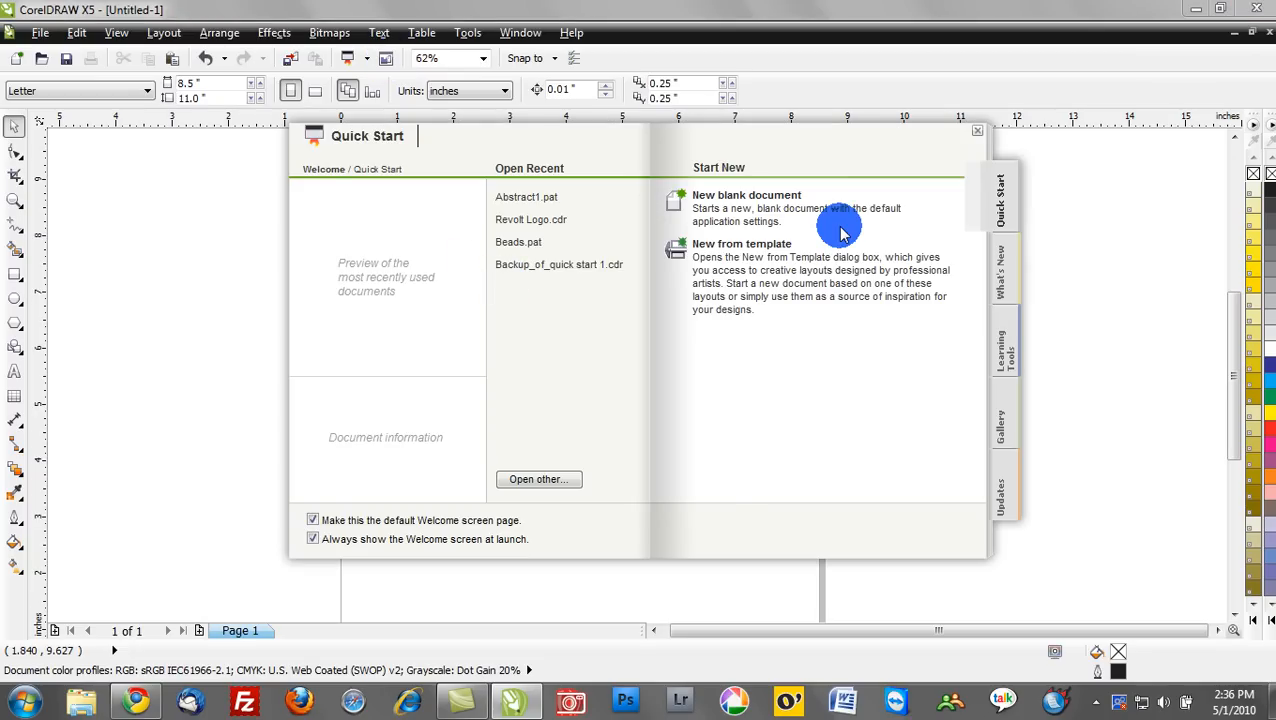
mouse_move(362, 562)
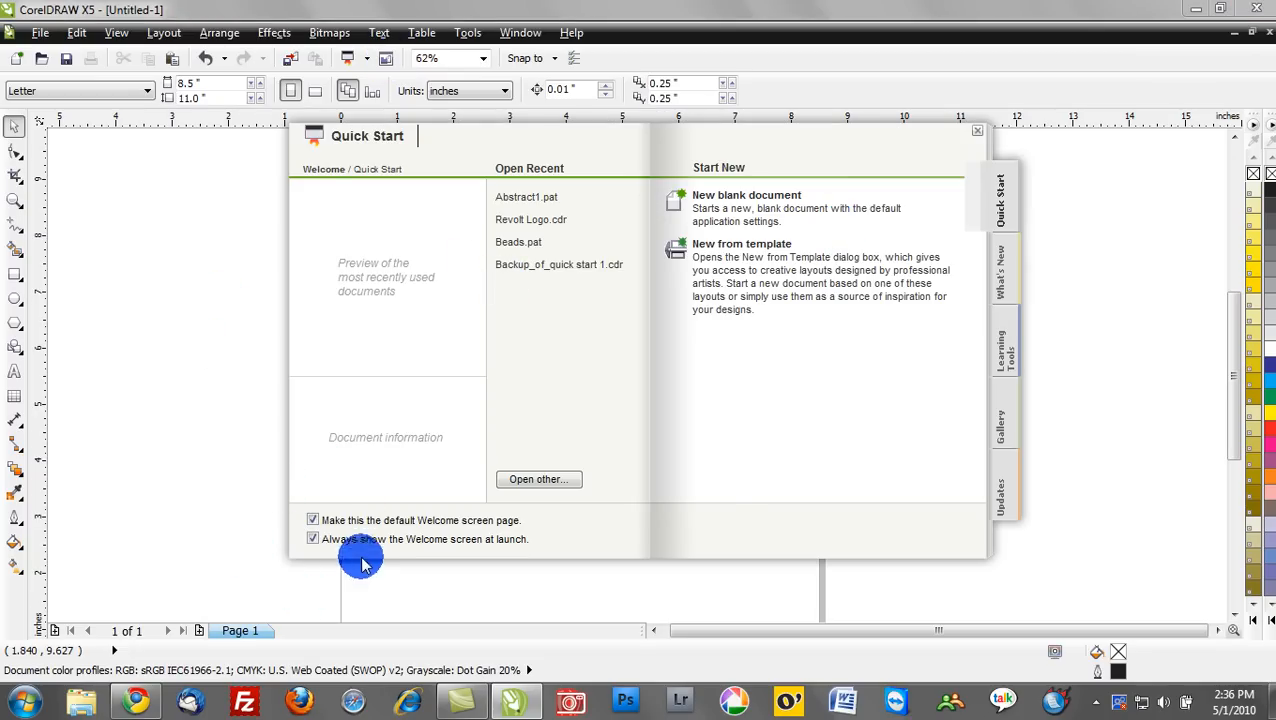
mouse_move(288, 560)
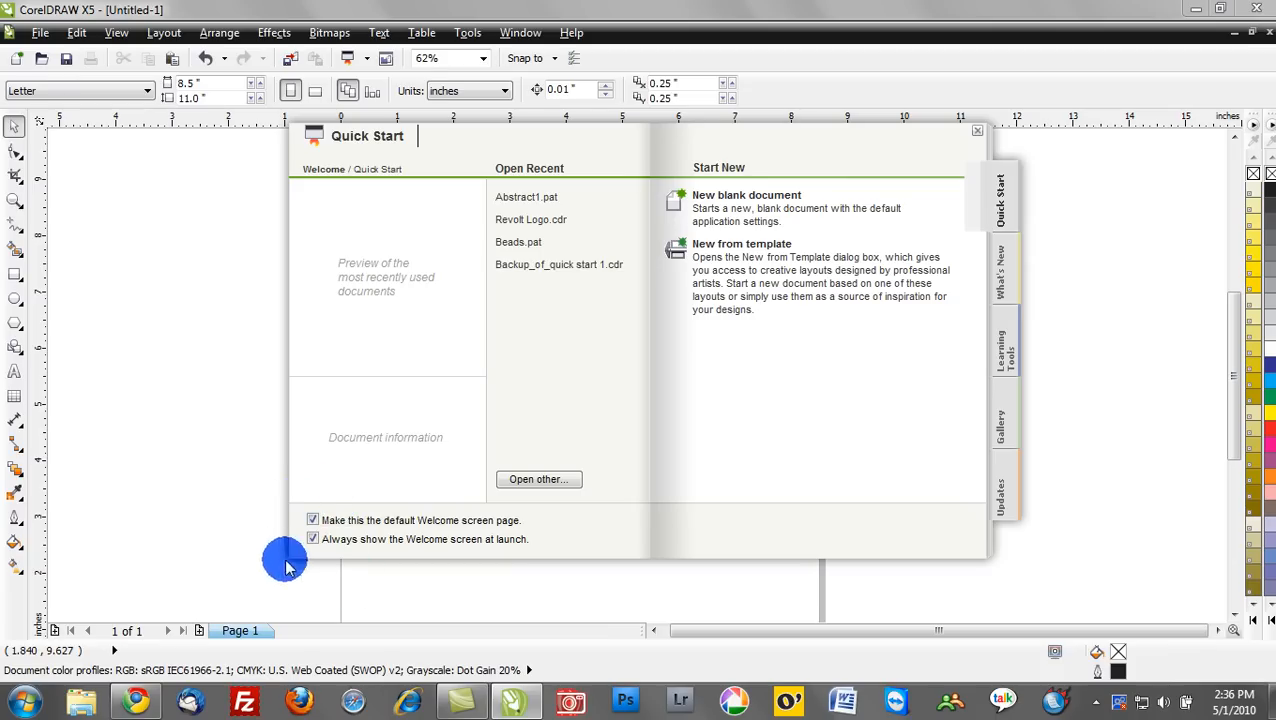
mouse_move(444, 524)
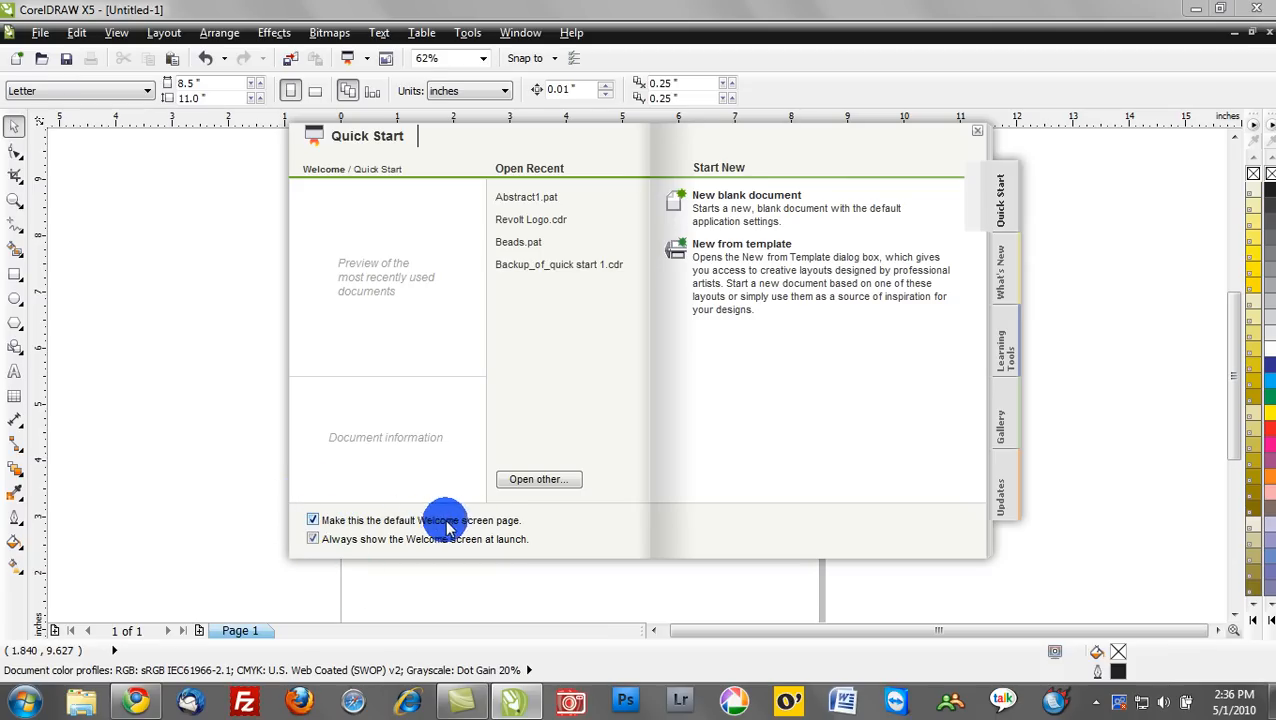
mouse_move(380, 548)
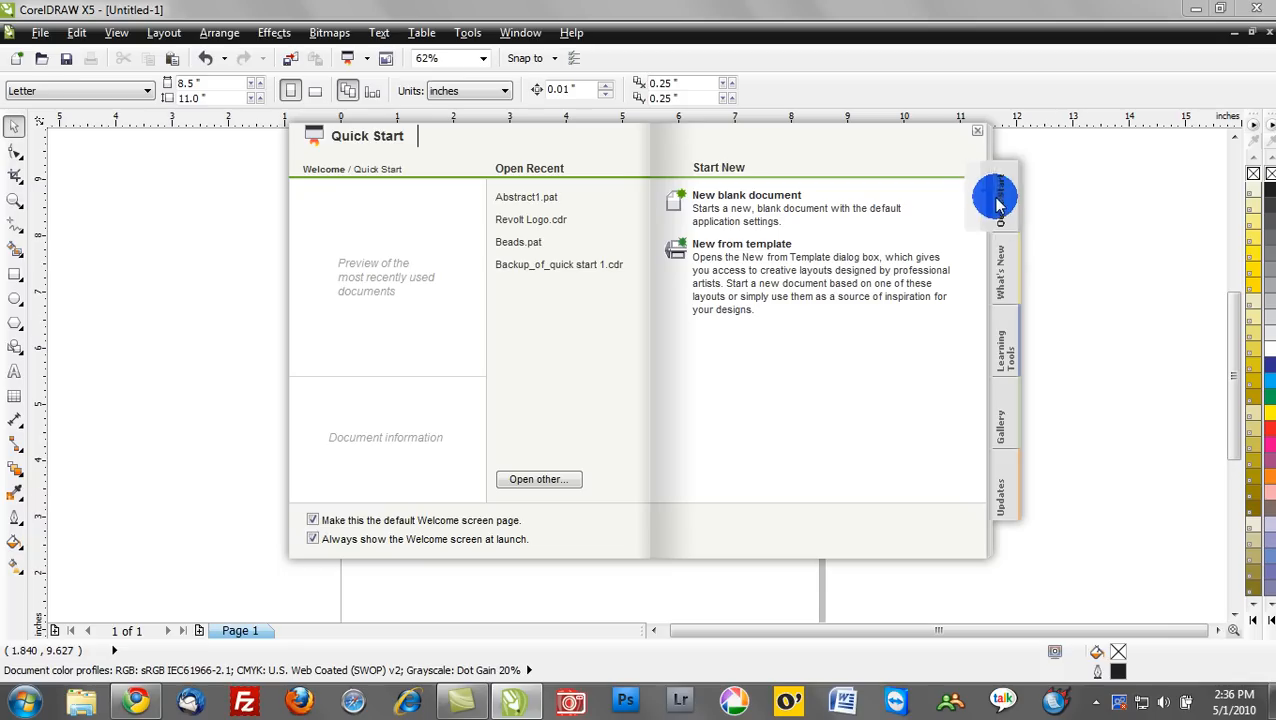
mouse_move(1020, 478)
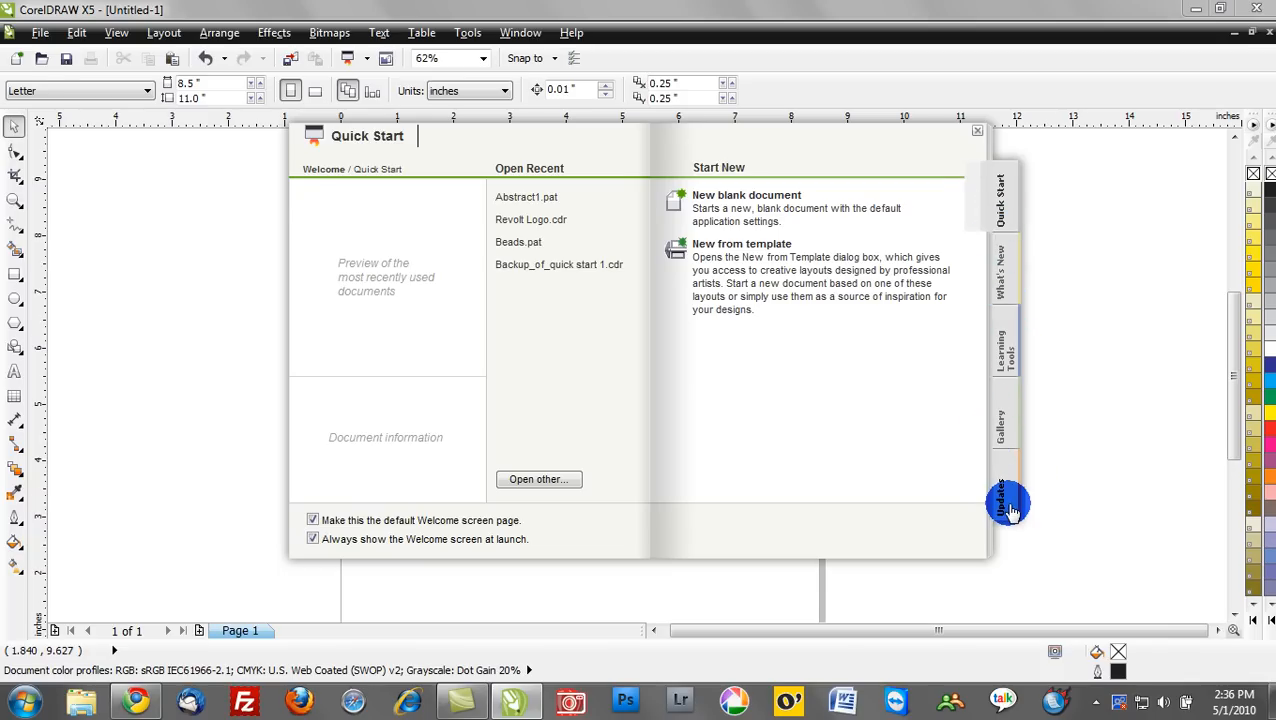
left_click(1008, 504)
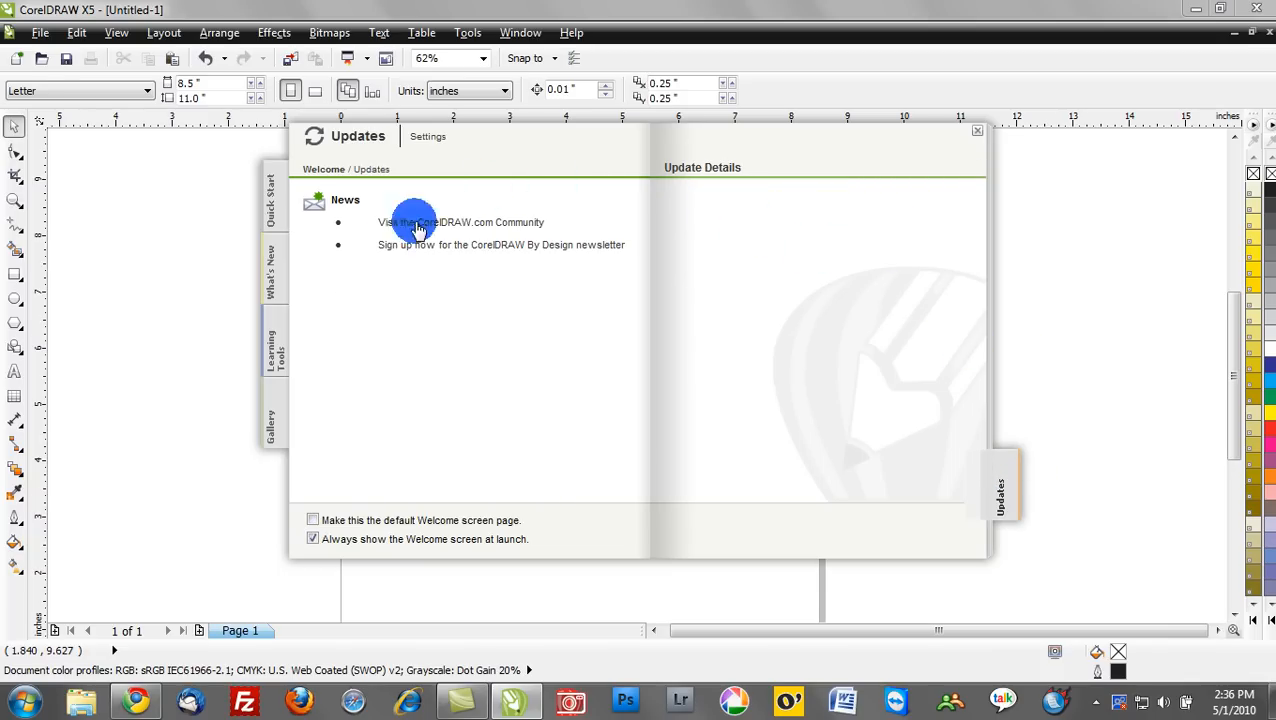
left_click(270, 270)
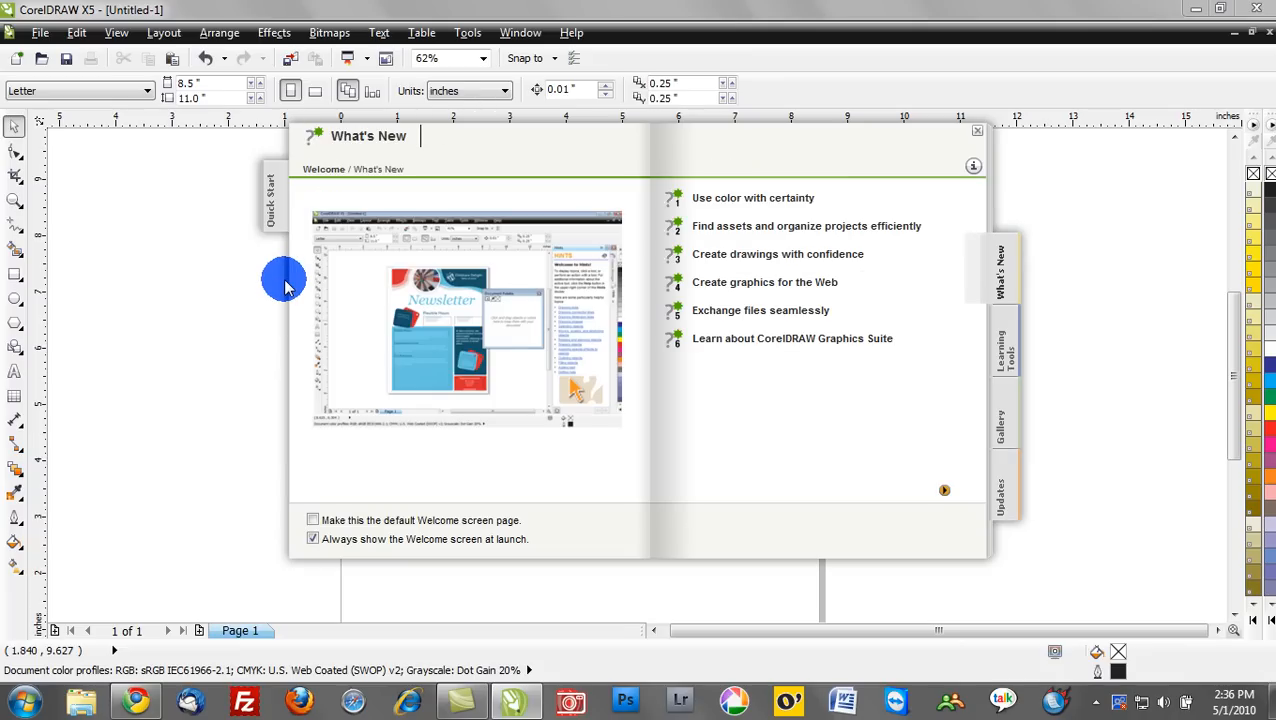